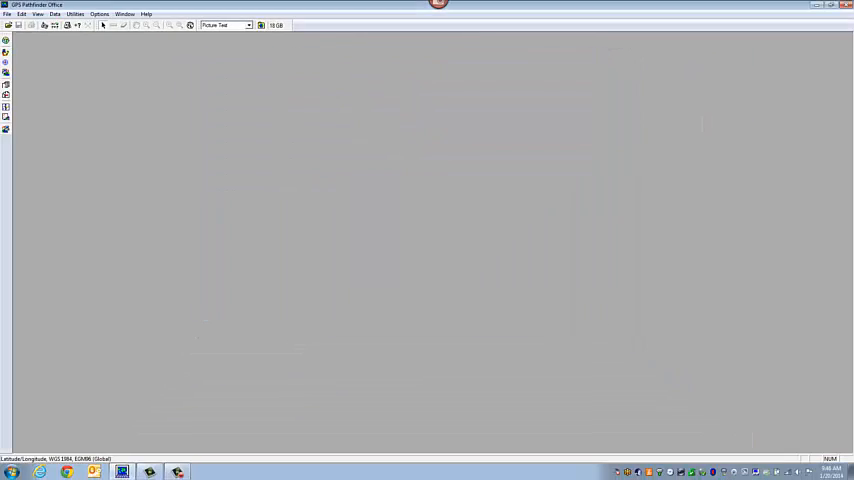
Step: Launch the Data Dictionary Editor from Utilities and target TerraSync V5.00 and later
left_click(159, 29)
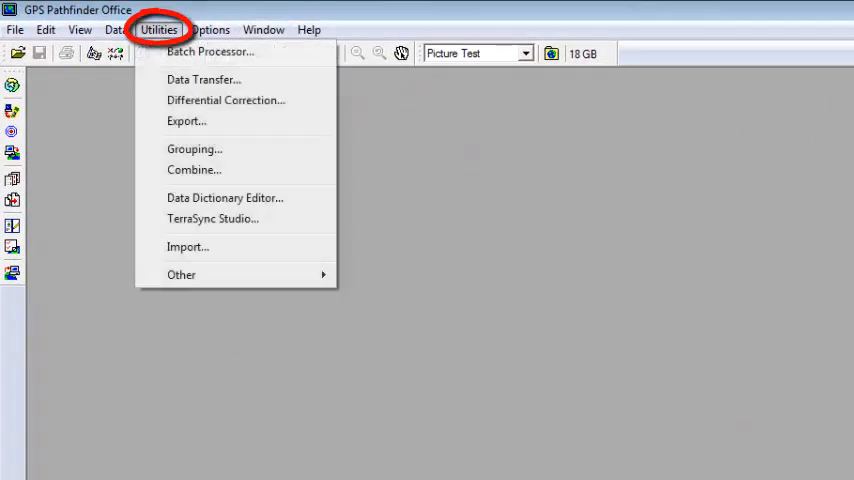
mouse_move(224, 197)
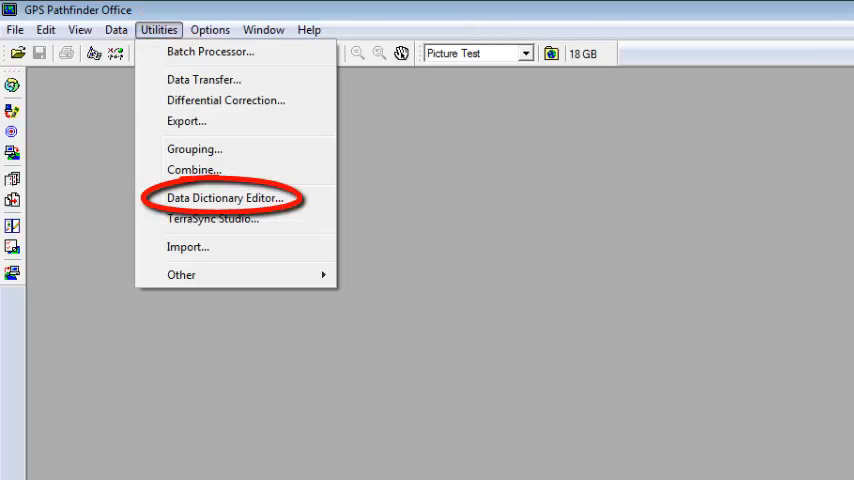
left_click(224, 197)
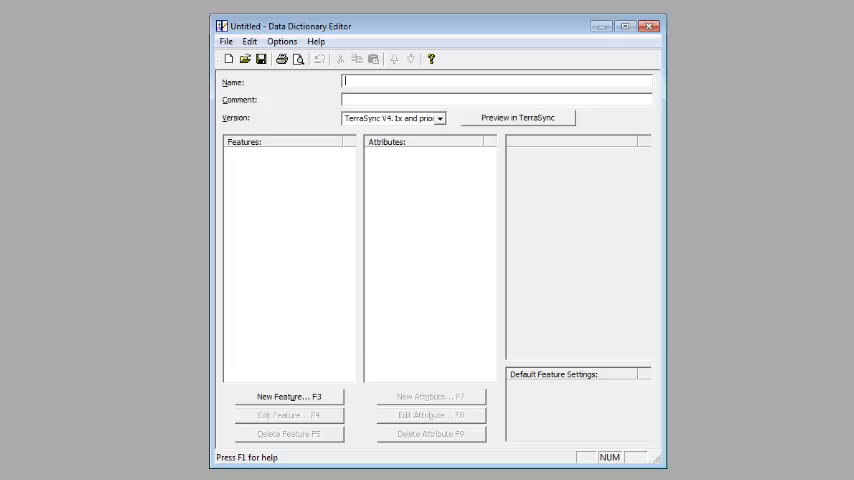
left_click(438, 118)
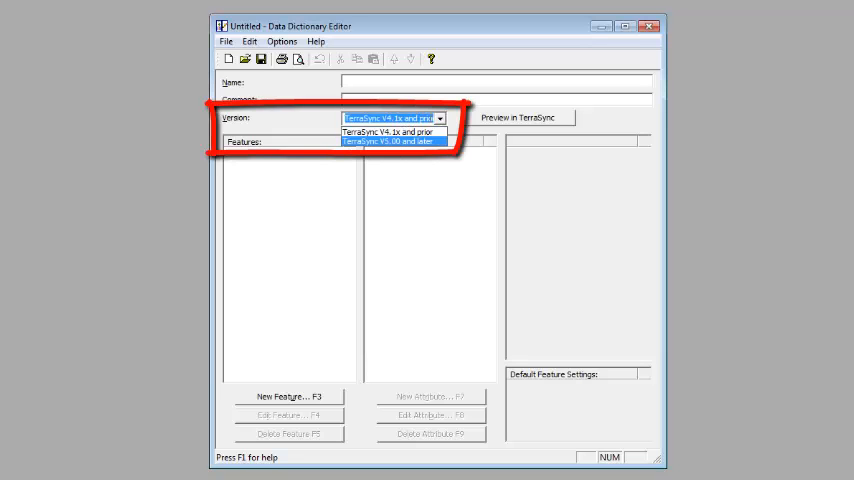
left_click(393, 142)
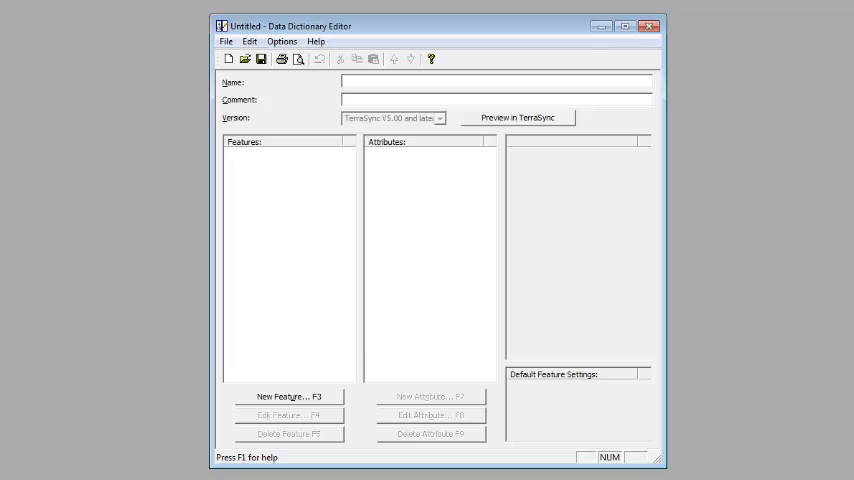
Step: Name the dictionary Photo Test and create a new point feature called Meter
type("Pho")
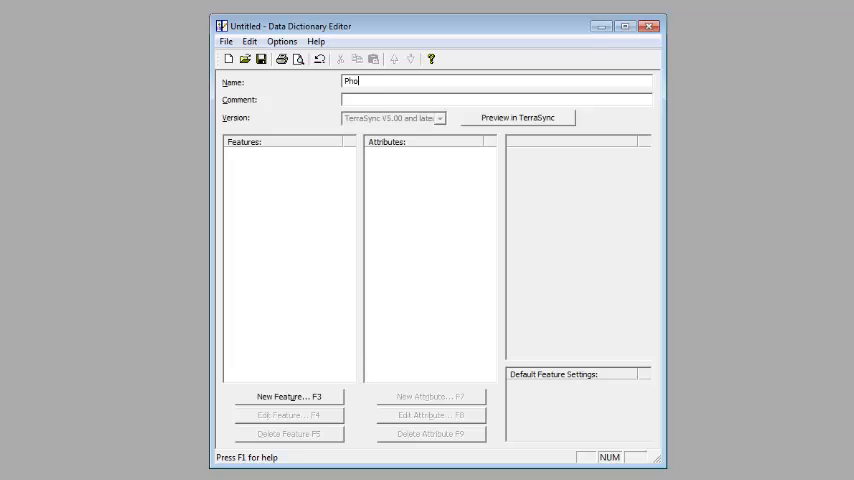
type("to Test")
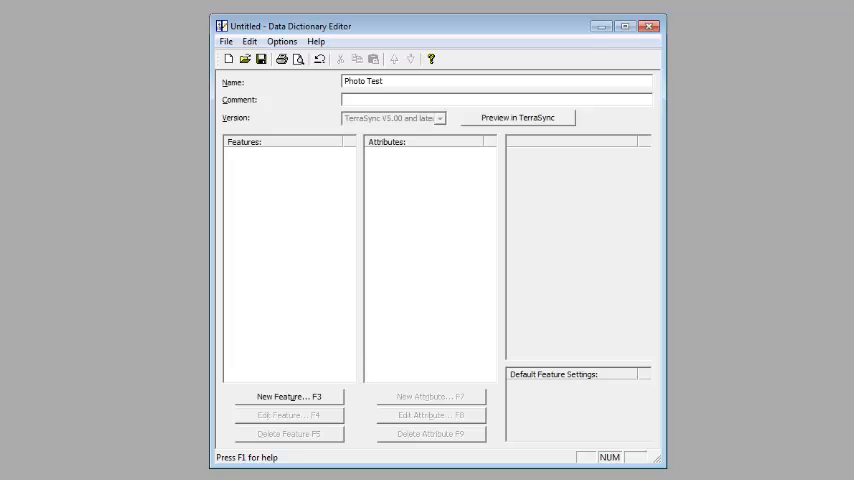
left_click(288, 396)
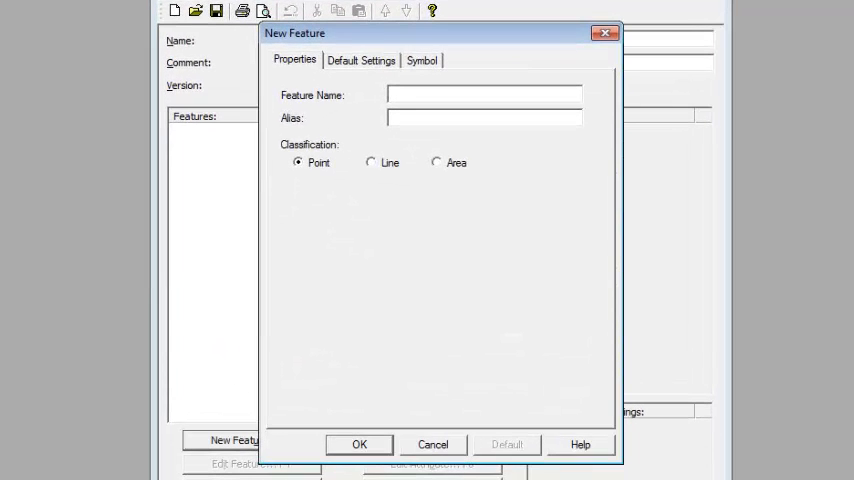
type("Meter")
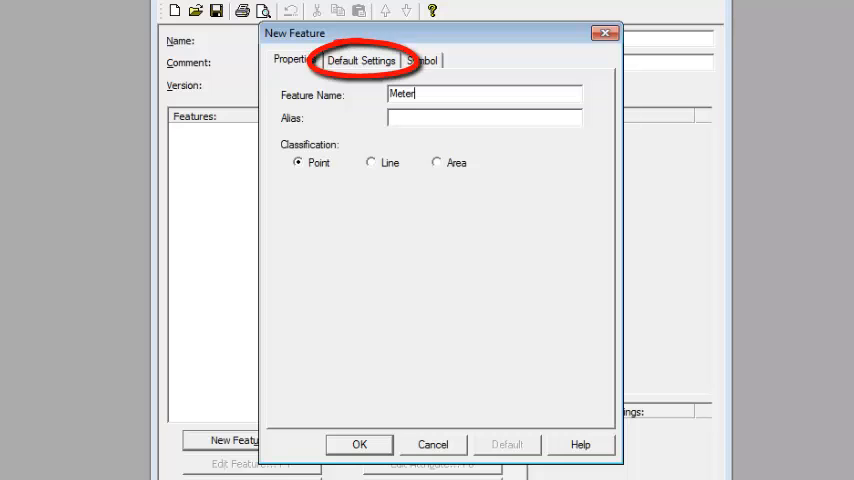
Step: Review Meter's default settings, give it a blue circle symbol, and confirm the feature
left_click(361, 60)
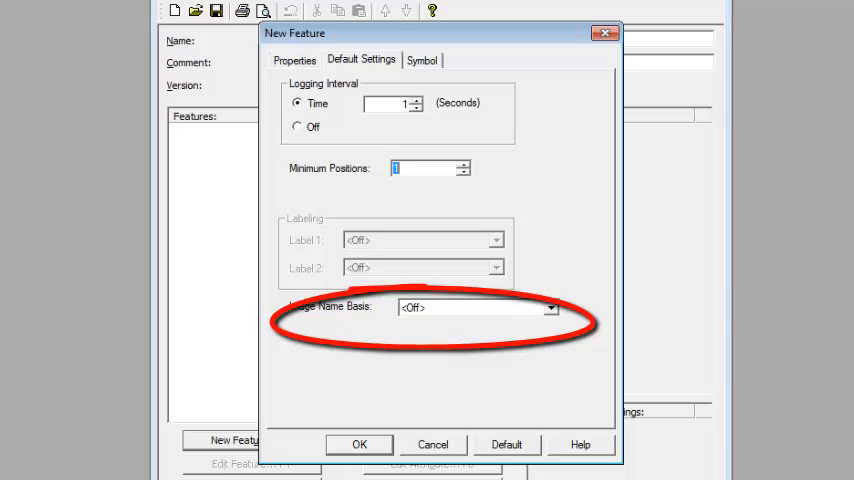
left_click(549, 307)
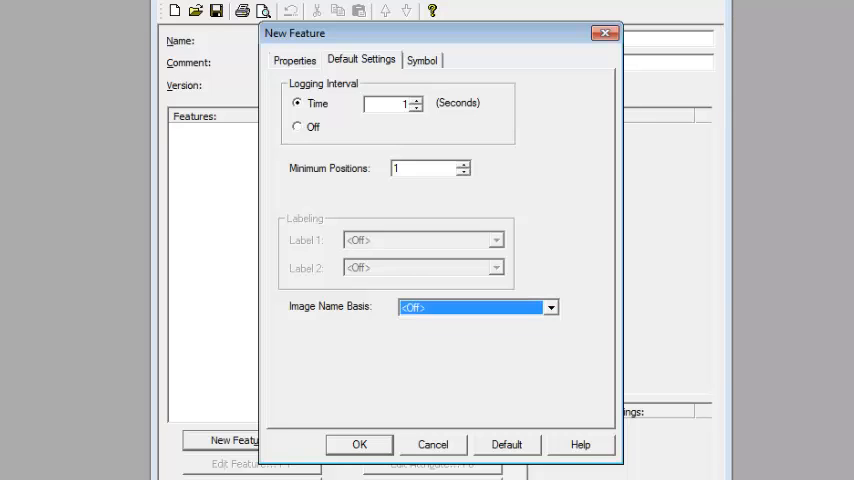
left_click(421, 59)
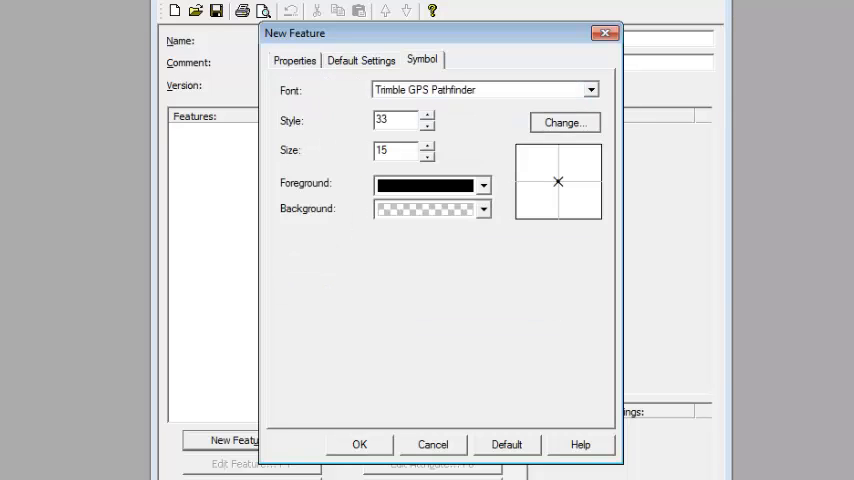
left_click(564, 122)
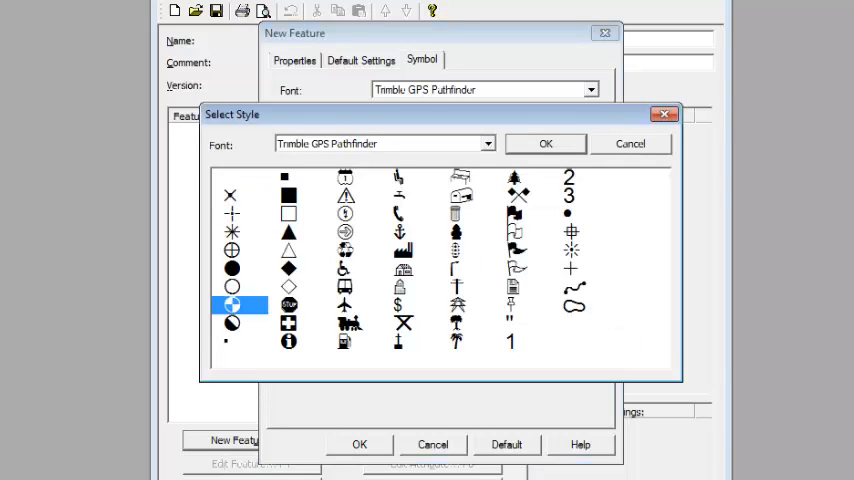
left_click(545, 143)
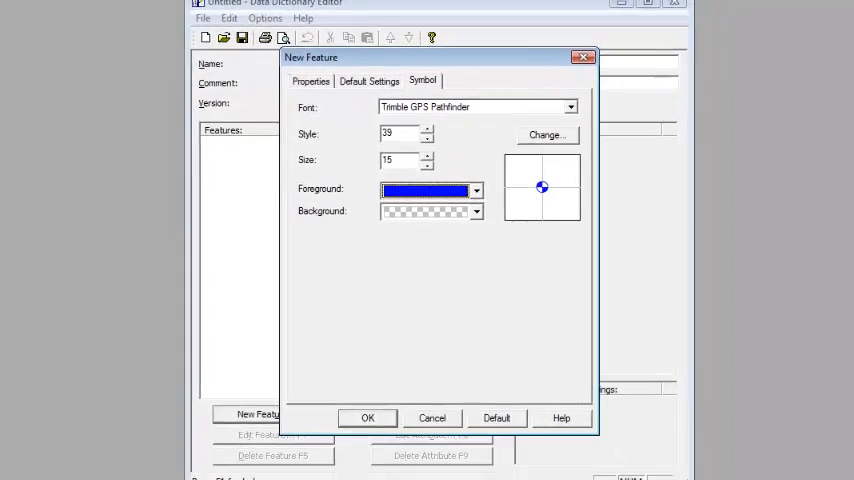
left_click(367, 417)
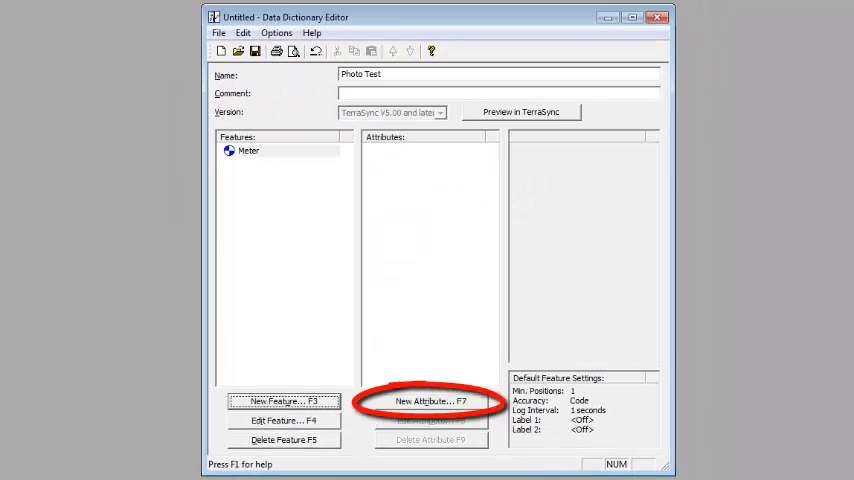
Step: Add a Serial Number text attribute to the Meter feature
left_click(431, 401)
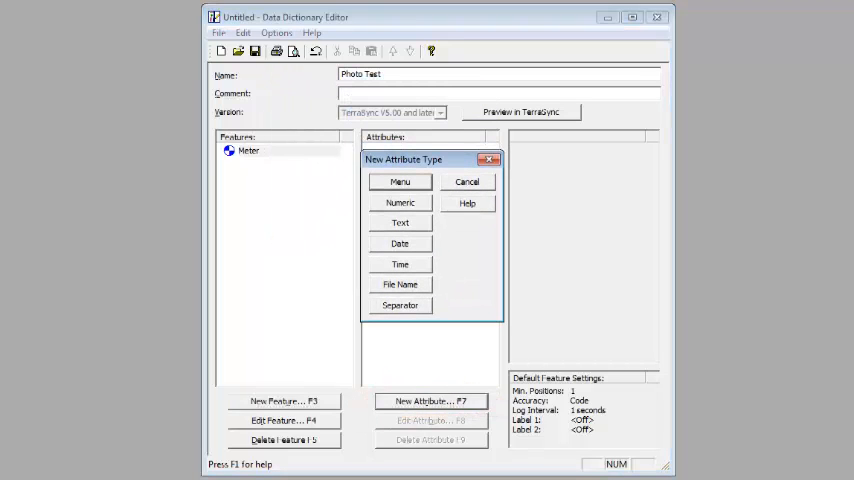
left_click(399, 222)
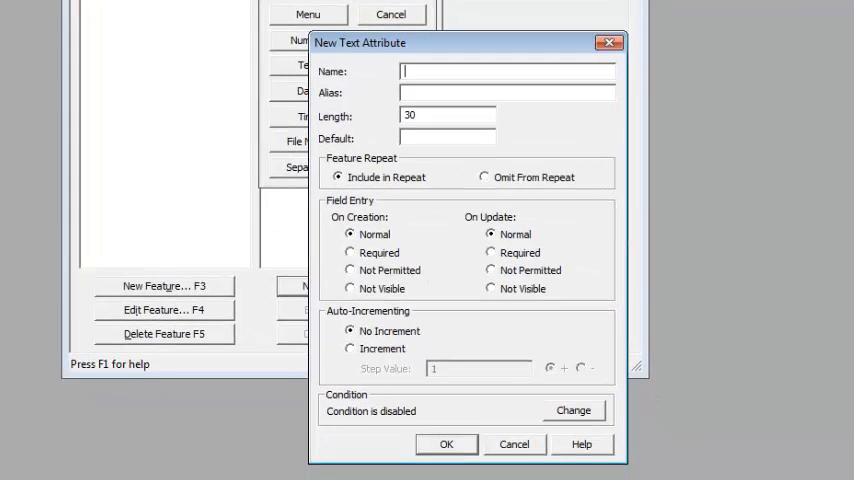
type("Serial")
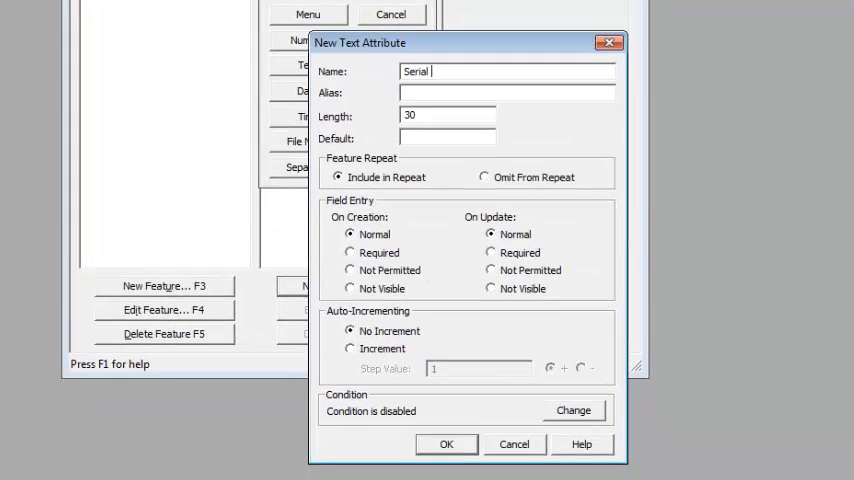
type("Number")
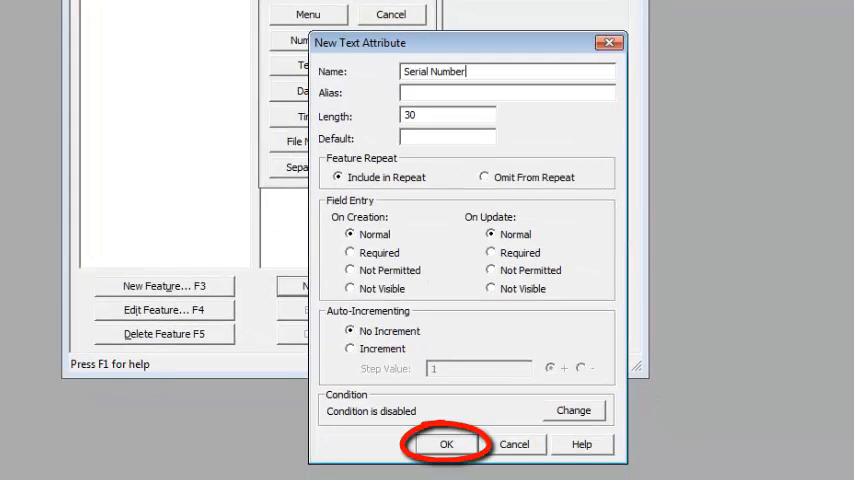
left_click(447, 444)
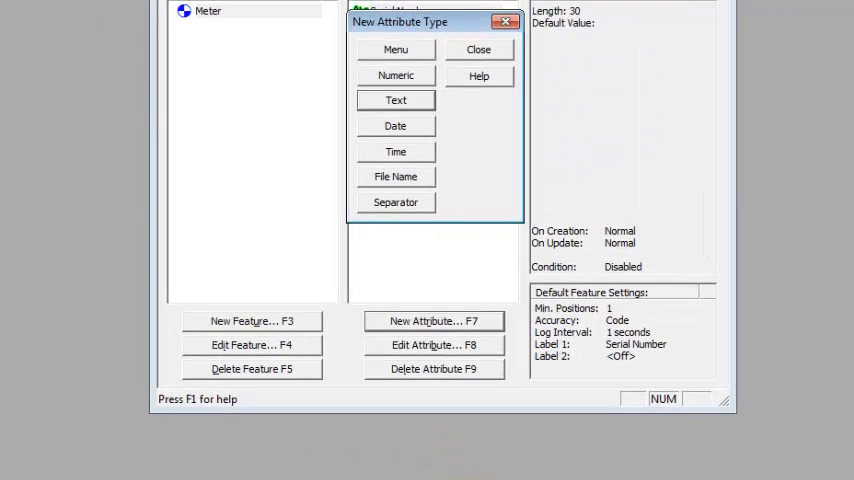
Step: Add a Photo file name attribute to Meter and finish adding attributes
left_click(395, 176)
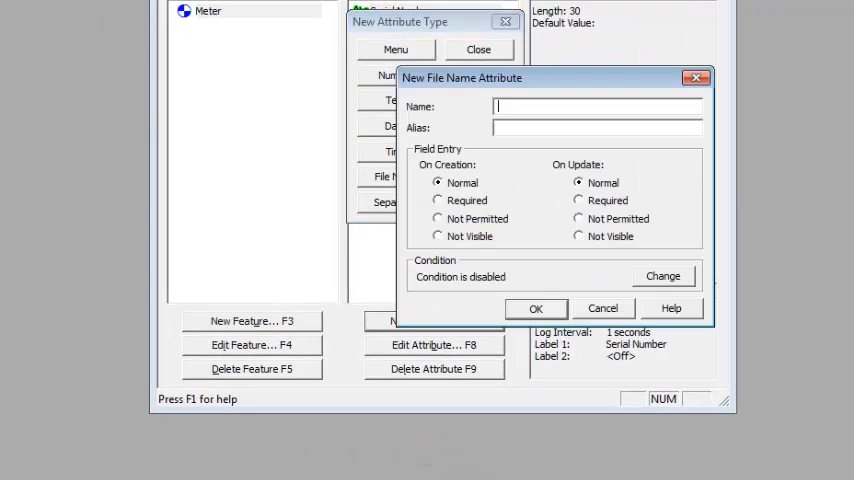
type("Photo")
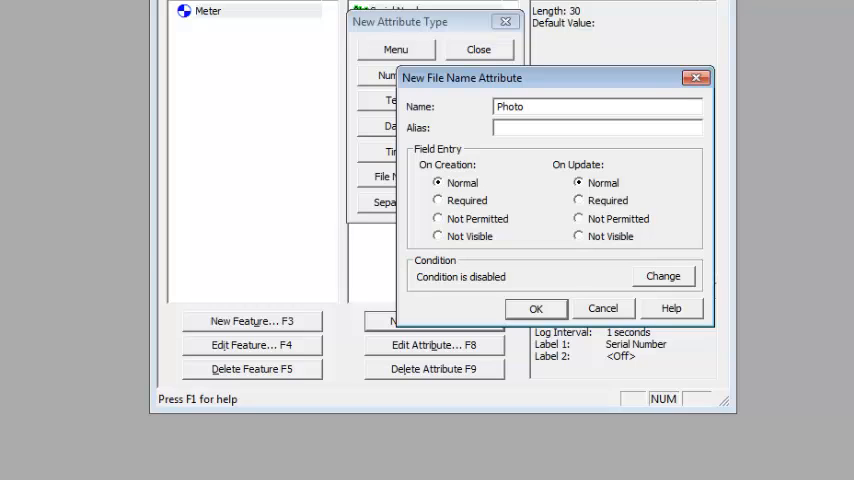
left_click(535, 308)
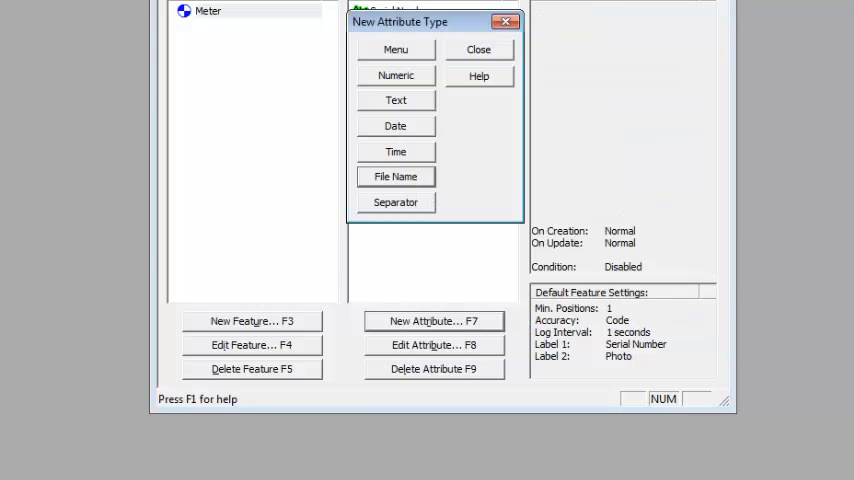
left_click(395, 176)
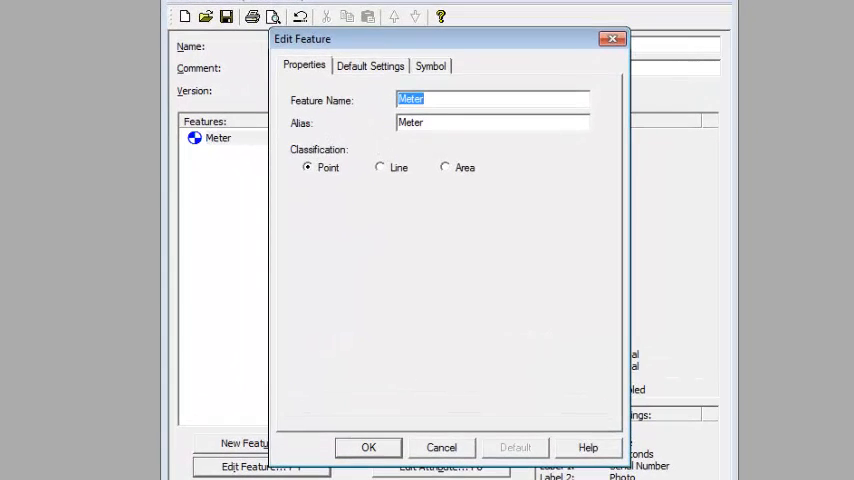
Step: Set Meter's Image Name Basis to Serial Number in Default Settings and save the feature
left_click(370, 65)
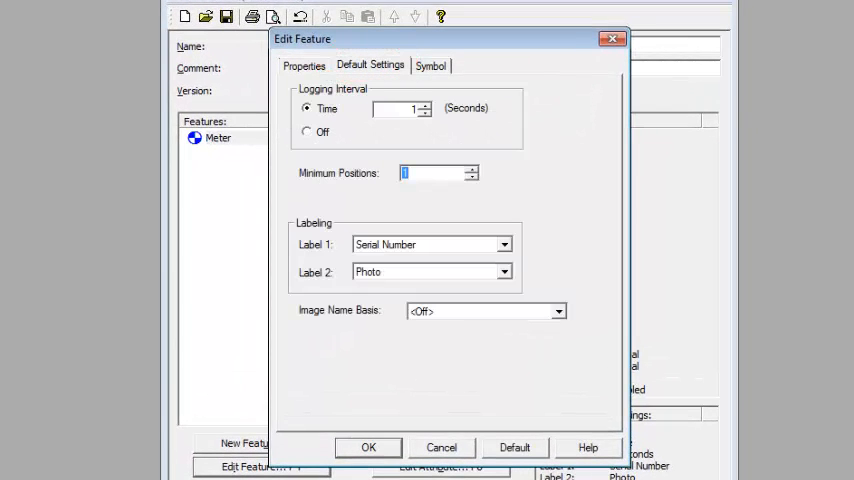
left_click(557, 311)
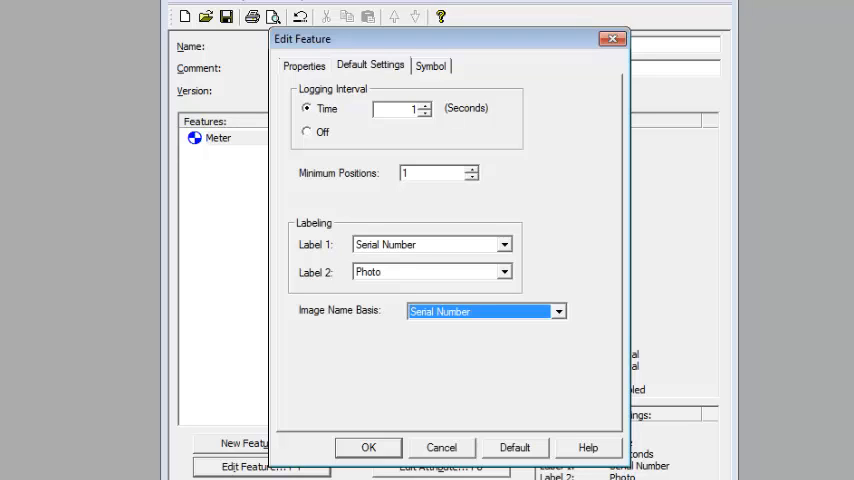
left_click(368, 447)
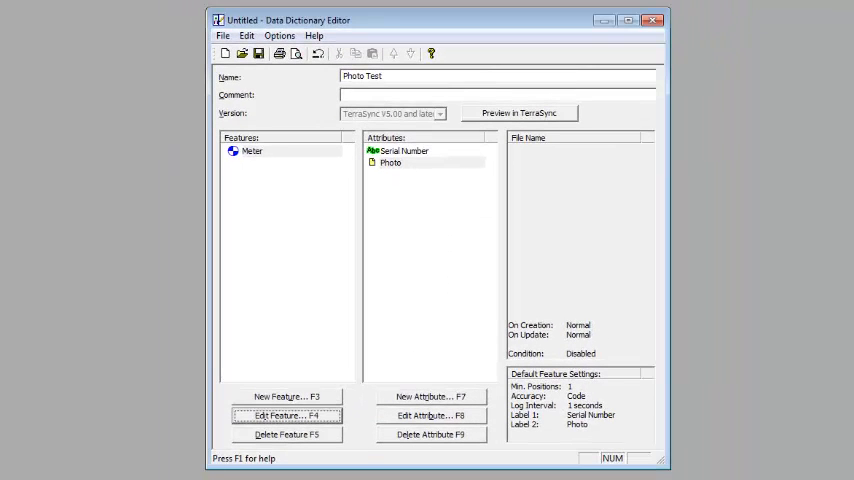
Step: Create a Light Pole point feature, review its symbol, and confirm it
left_click(286, 396)
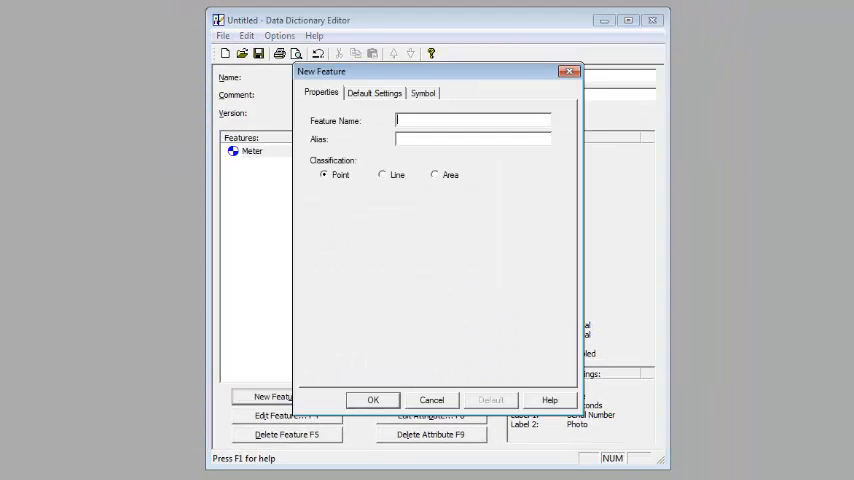
type("Light Pol")
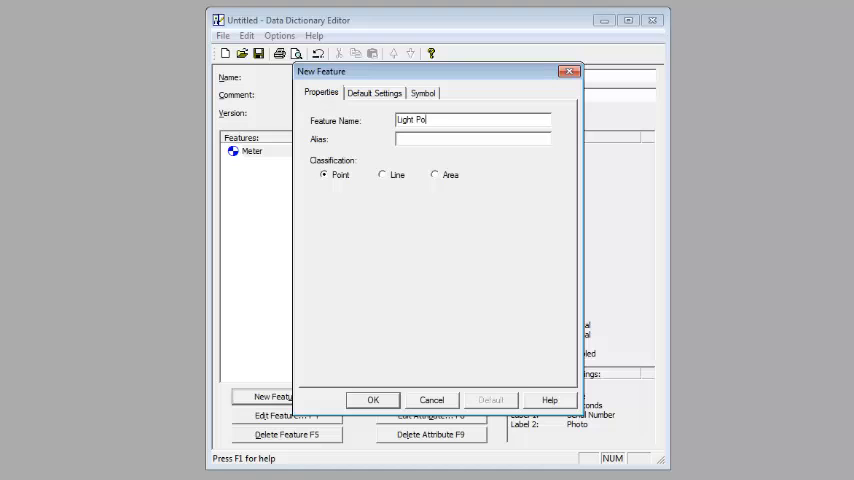
left_click(423, 92)
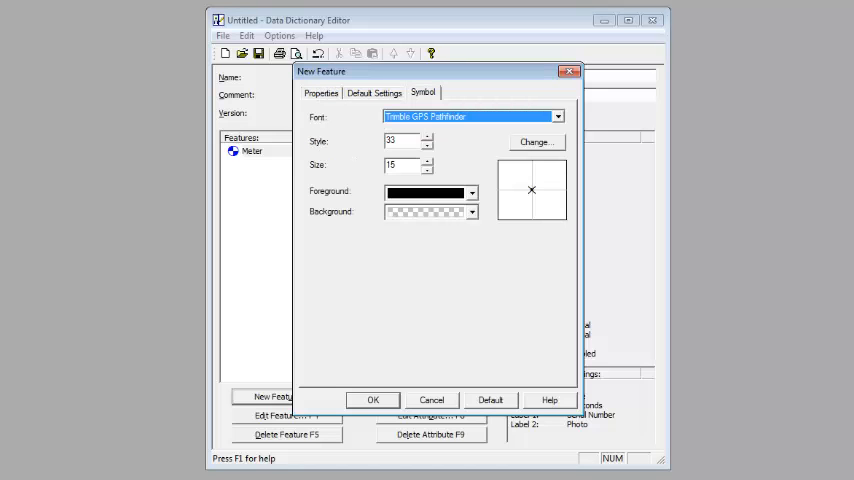
left_click(536, 141)
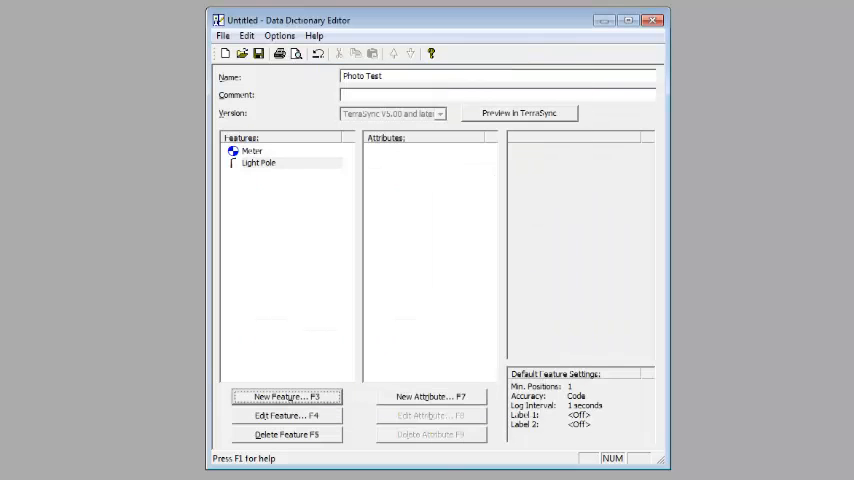
Step: Add an ID text attribute and a Photo file name attribute to Light Pole
left_click(431, 396)
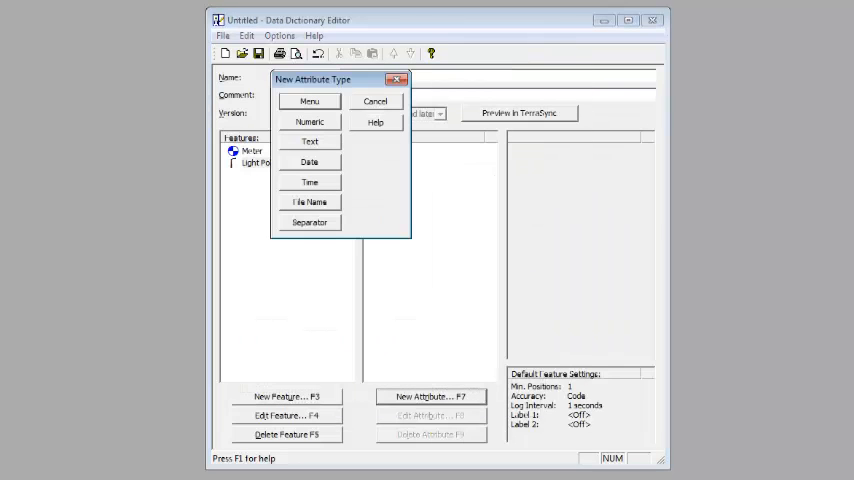
left_click(309, 141)
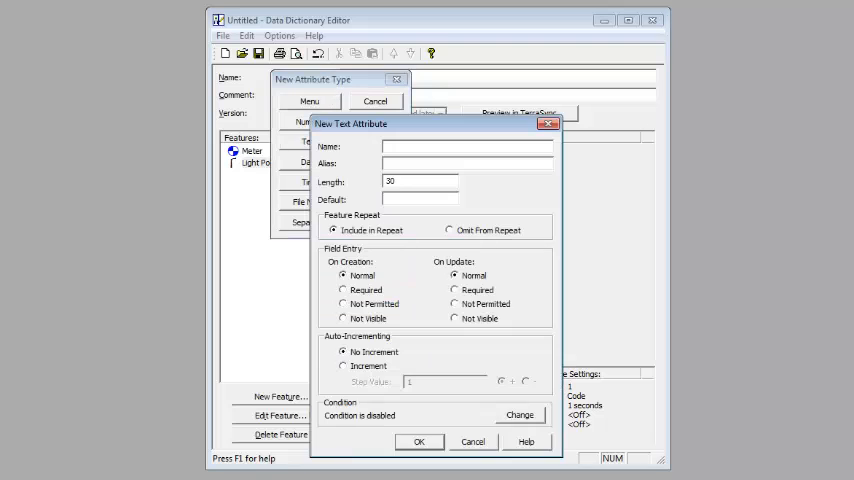
type("ID")
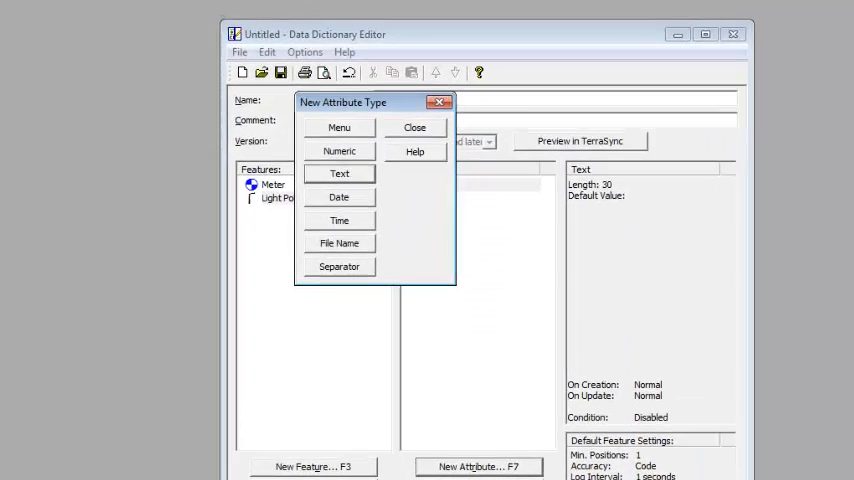
left_click(339, 242)
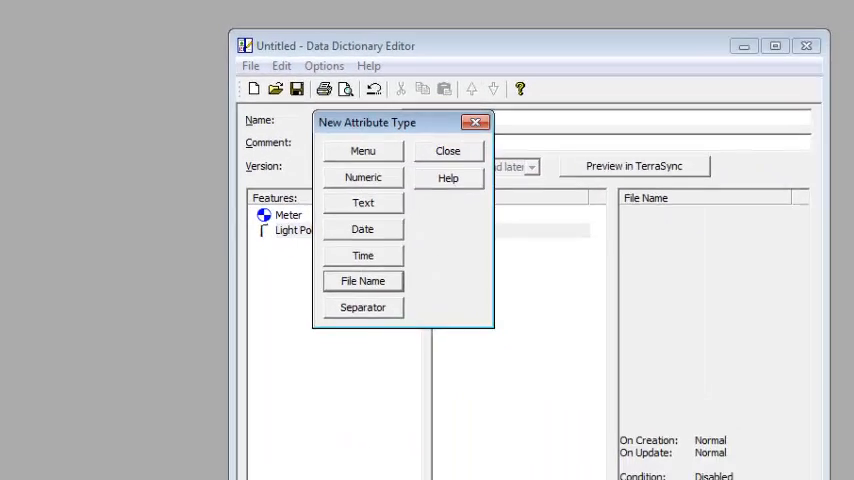
left_click(362, 202)
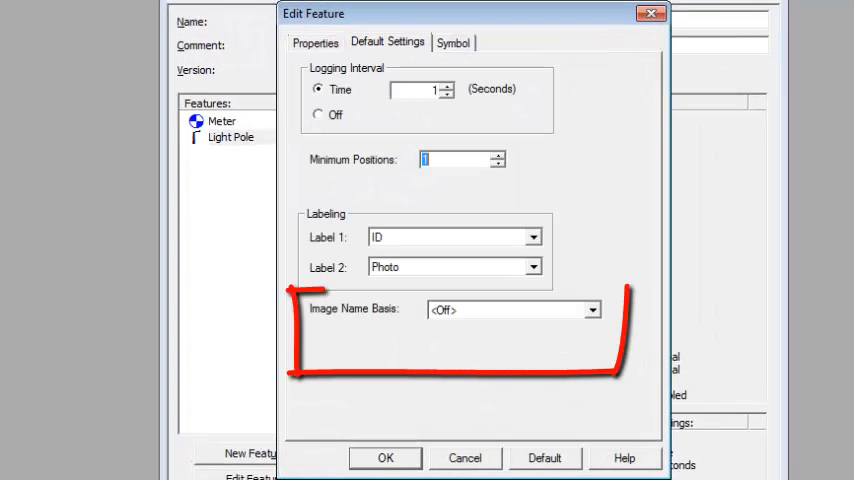
Step: List Light Pole's Image Name Basis choices: Off, ID and Comment
left_click(591, 309)
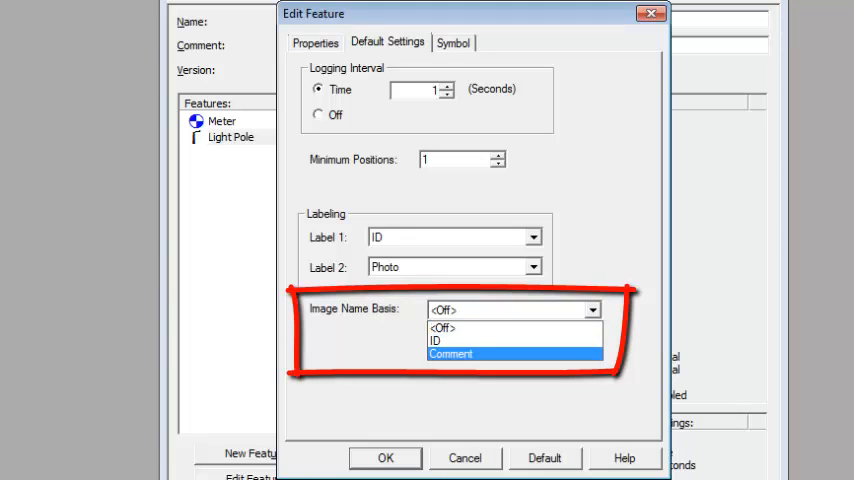
mouse_move(513, 341)
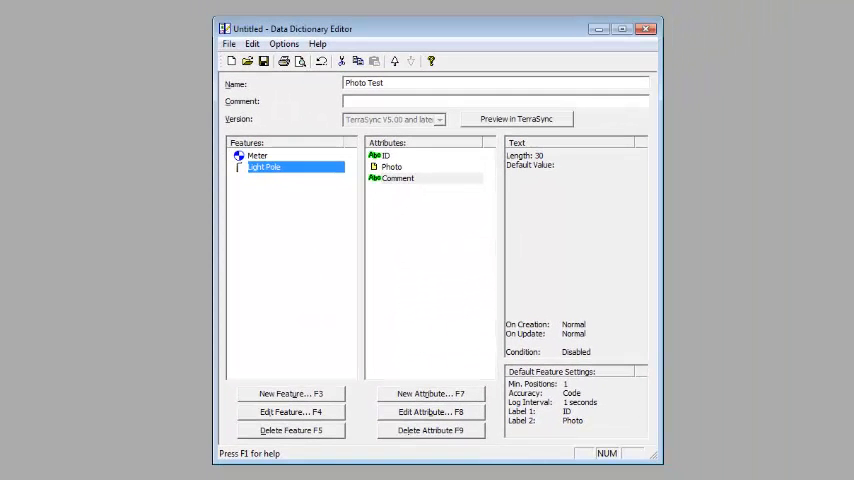
Step: Create a Point feature with a Type menu attribute including Lightpole, meter, tree, house and other
left_click(291, 392)
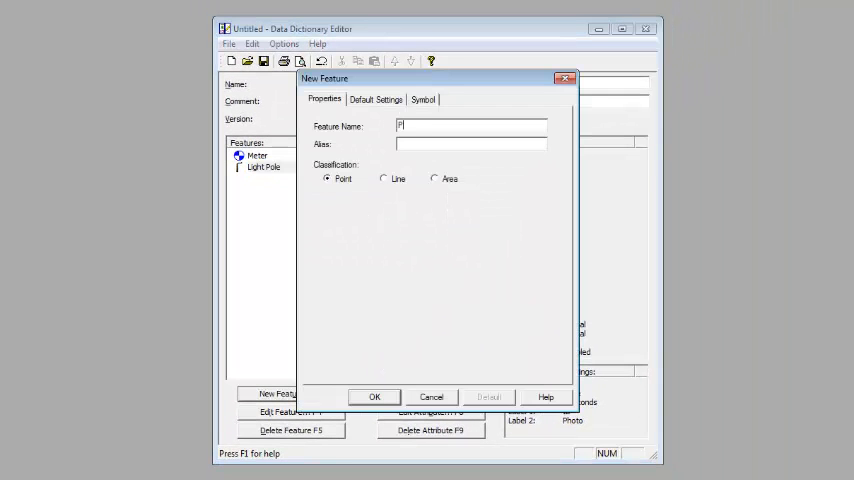
left_click(374, 397)
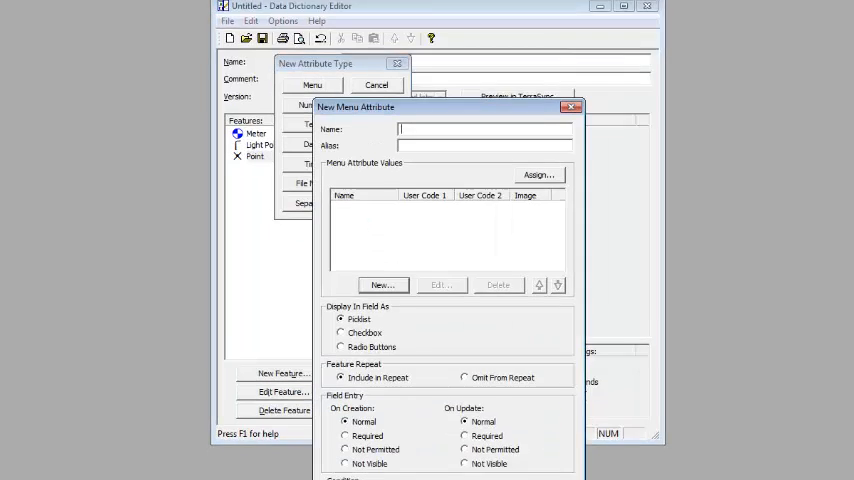
left_click(383, 285)
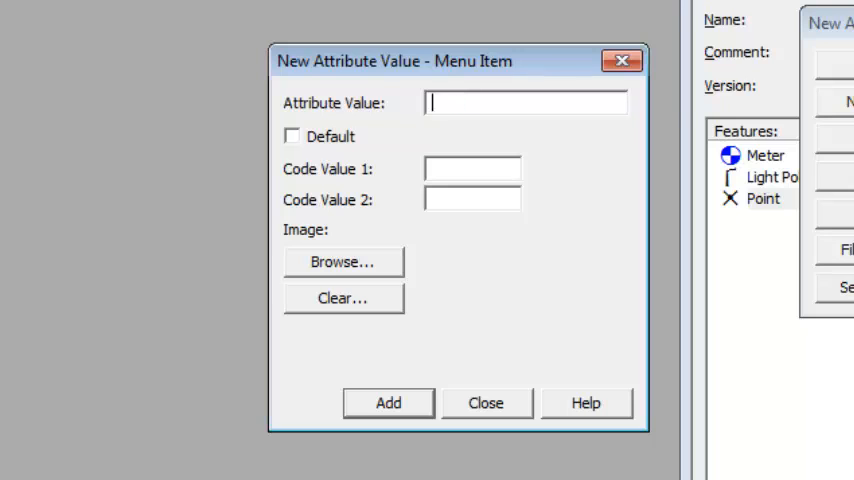
type("other")
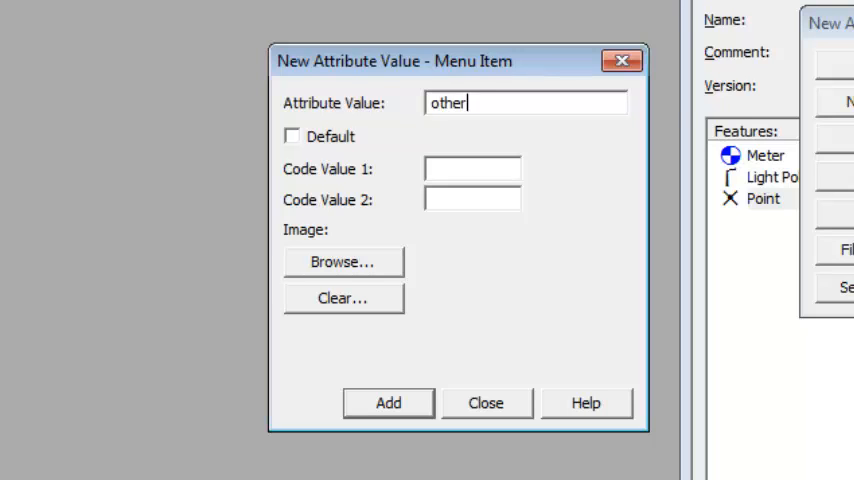
left_click(388, 403)
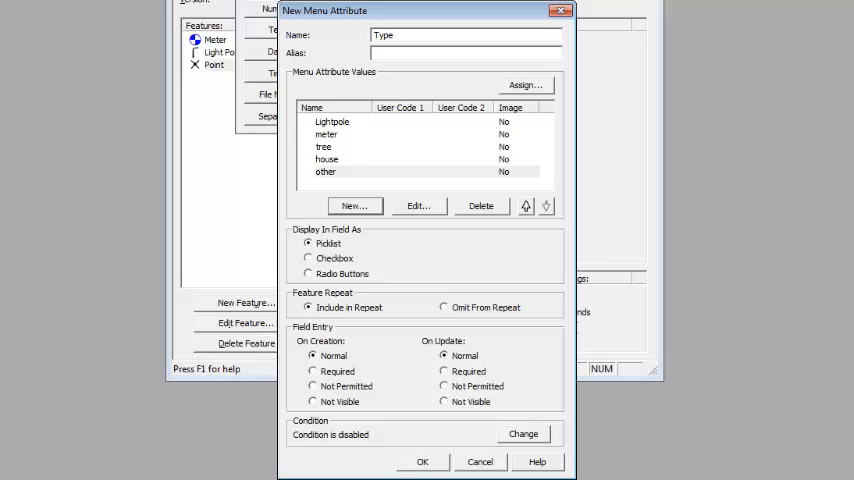
left_click(422, 461)
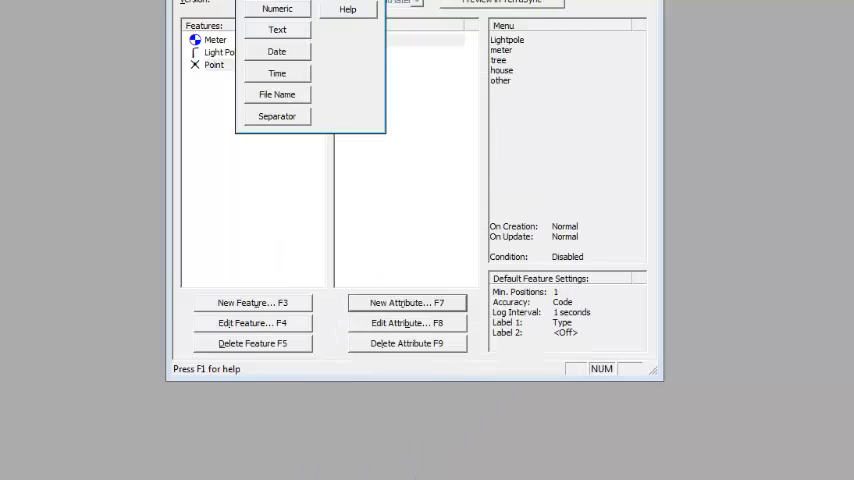
Step: Add a Comment text attribute and a Picture file name attribute to Point
left_click(277, 29)
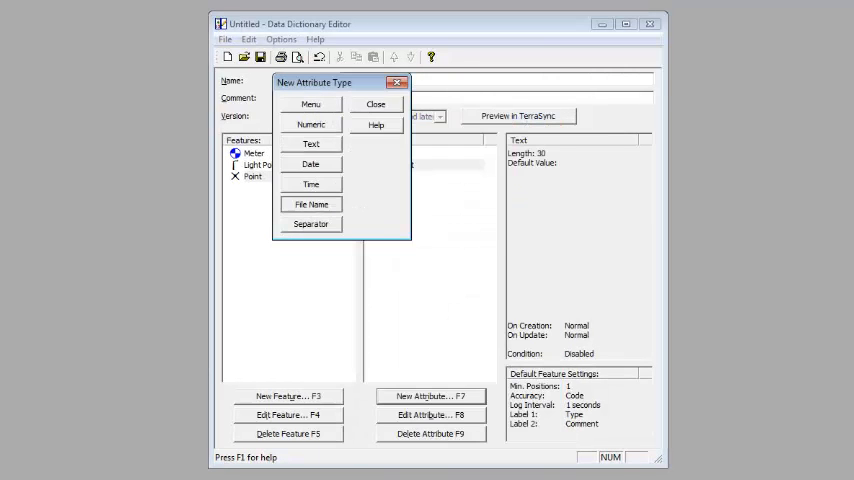
left_click(311, 204)
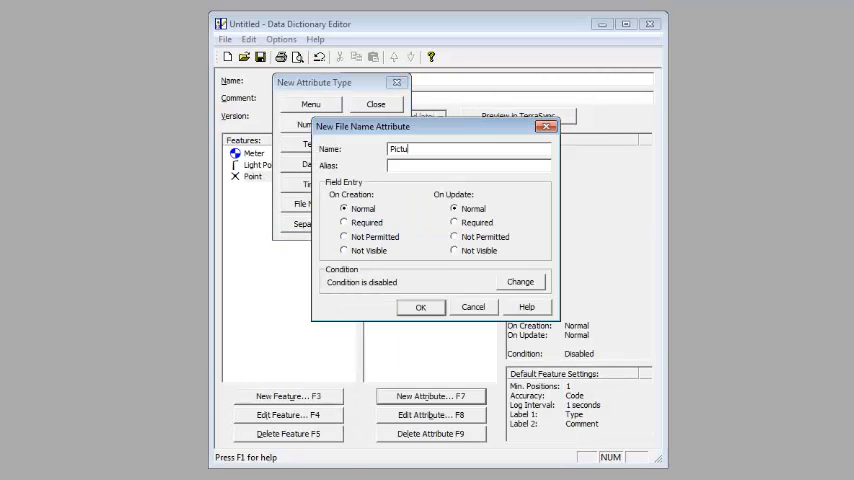
type("re")
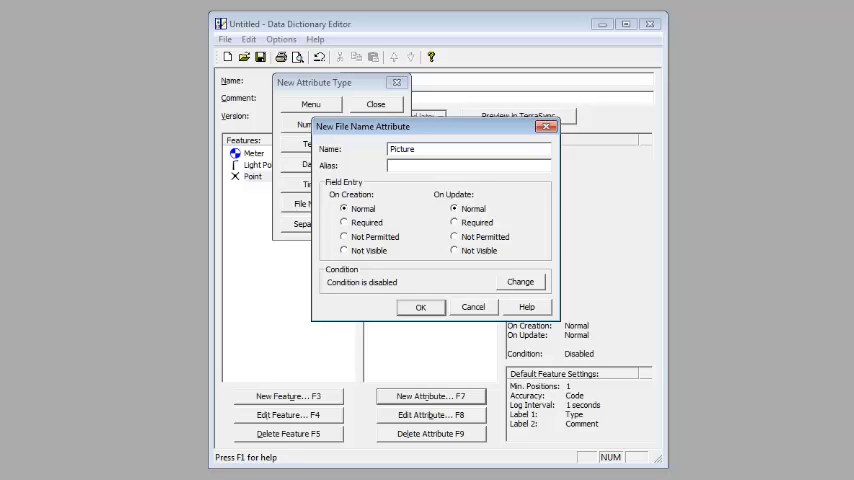
left_click(420, 307)
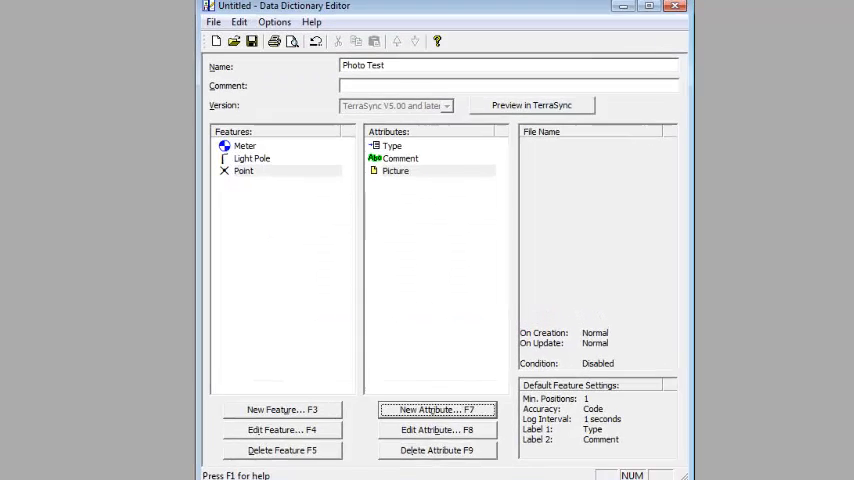
Step: Set Point's Image Name Basis to Type in its Default Settings and confirm
left_click(281, 429)
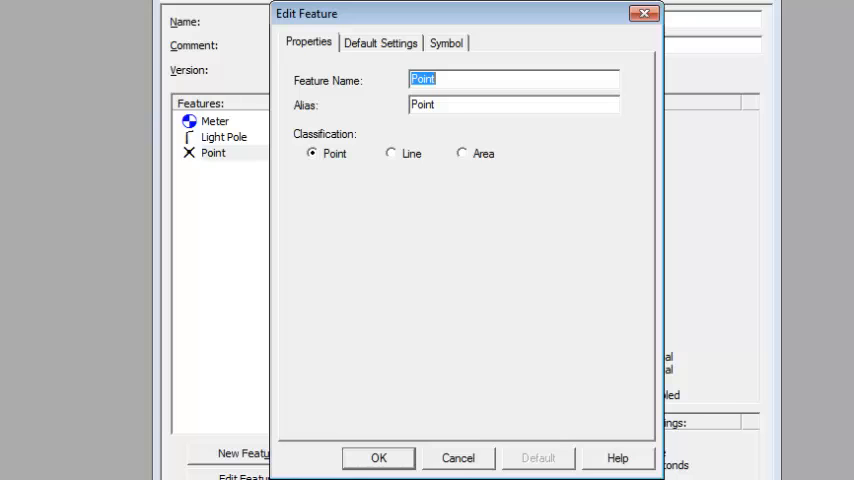
left_click(380, 43)
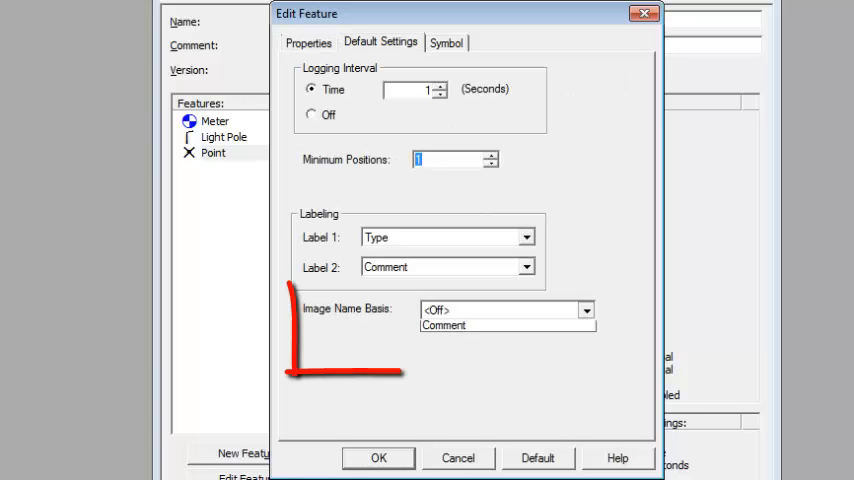
left_click(585, 309)
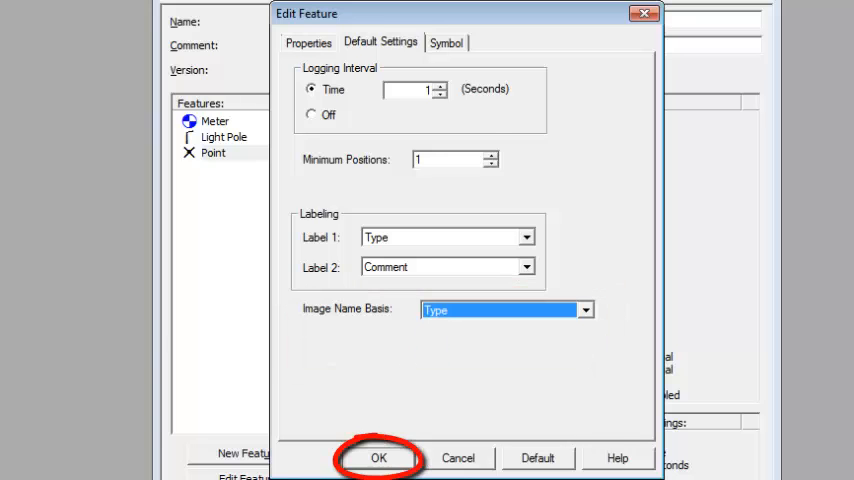
left_click(378, 457)
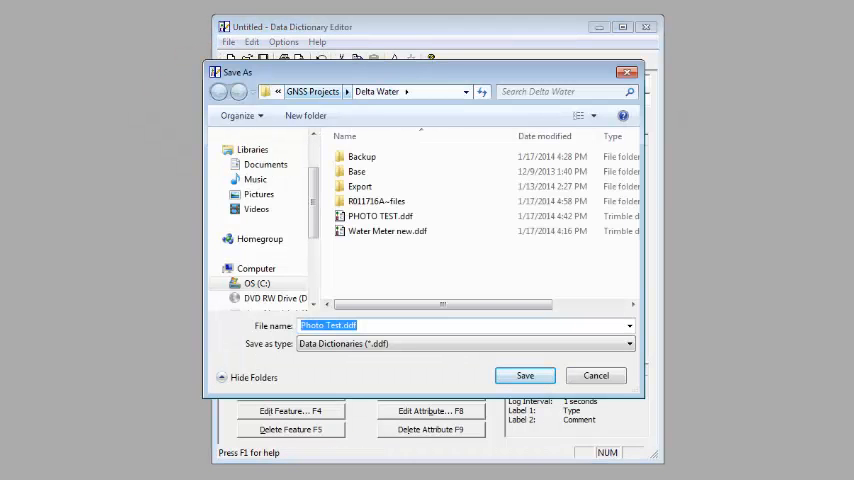
Step: Save the dictionary as Photo Test.ddf inside GNSS Projects > Picture Test
left_click(218, 91)
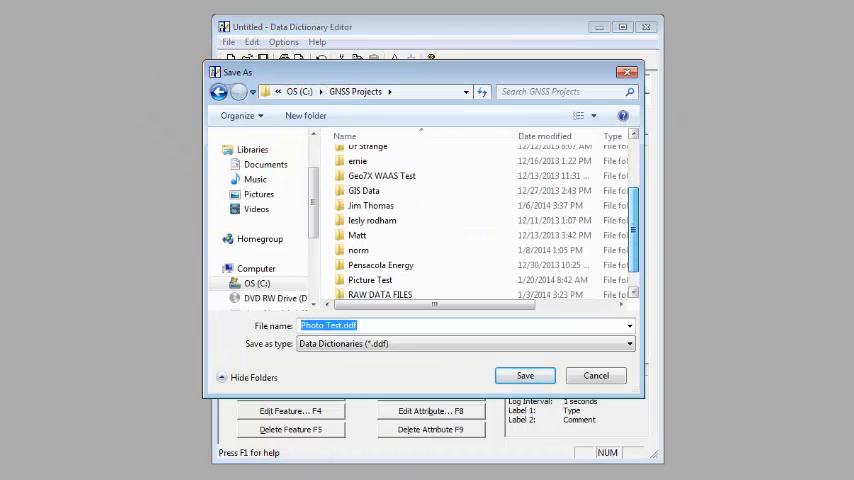
double_click(379, 279)
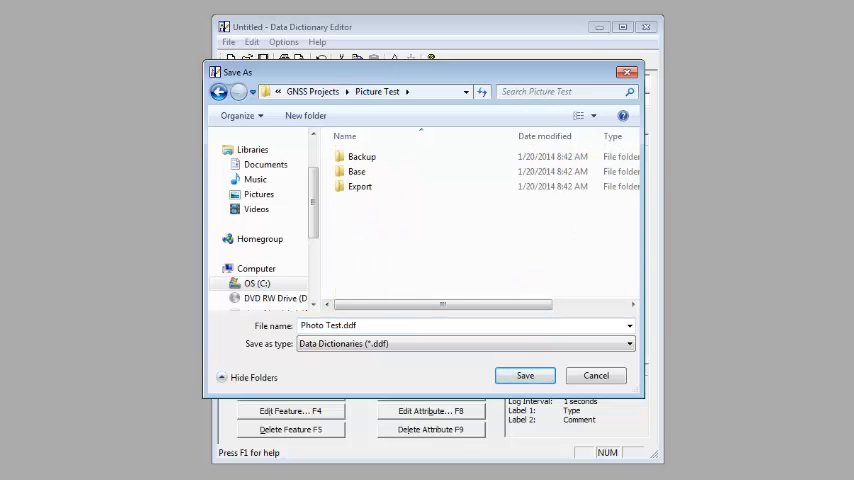
left_click(525, 375)
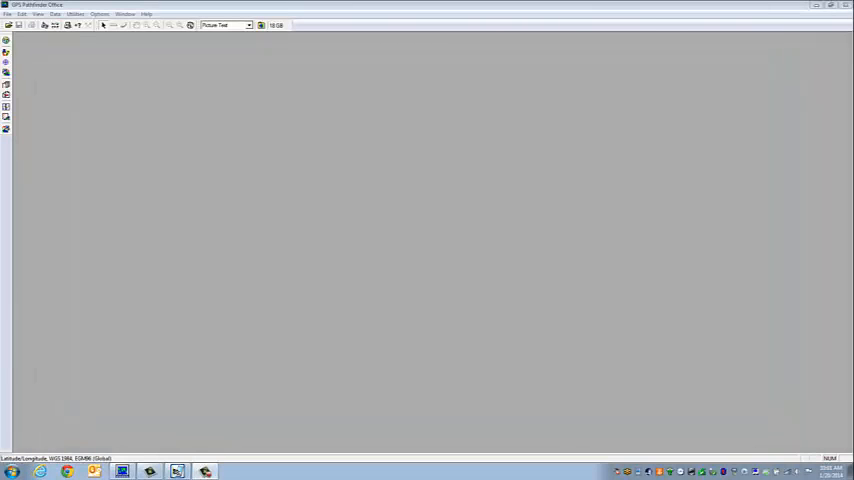
Step: In Utilities > Data Transfer, start adding a Data Dictionary on the Send side
left_click(61, 31)
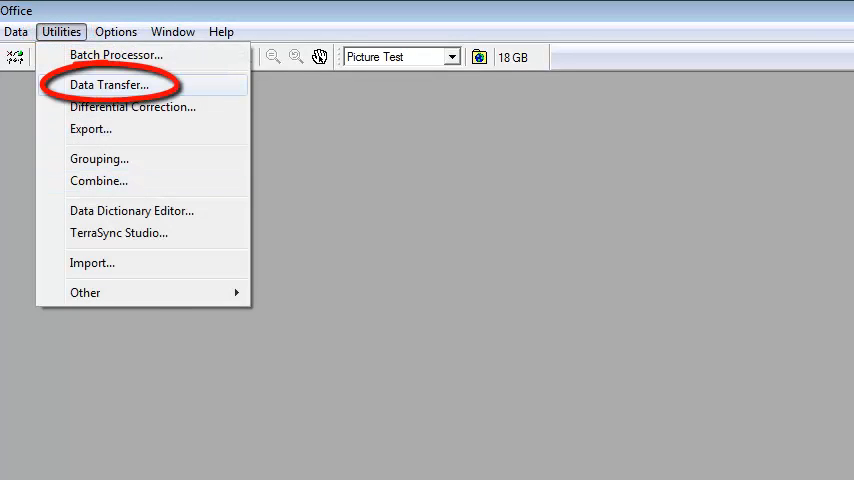
left_click(110, 84)
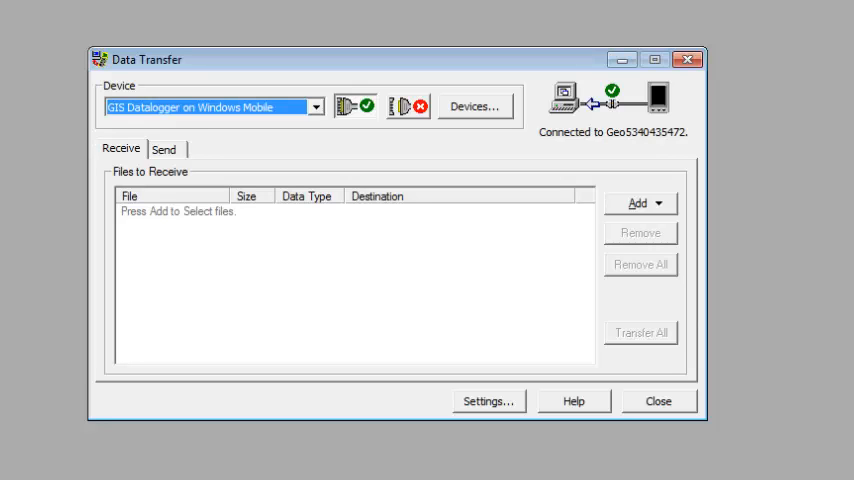
left_click(163, 148)
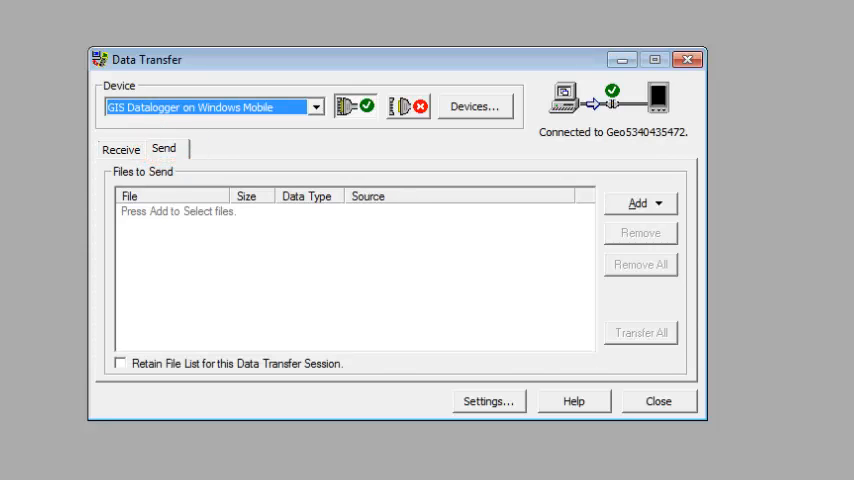
left_click(640, 203)
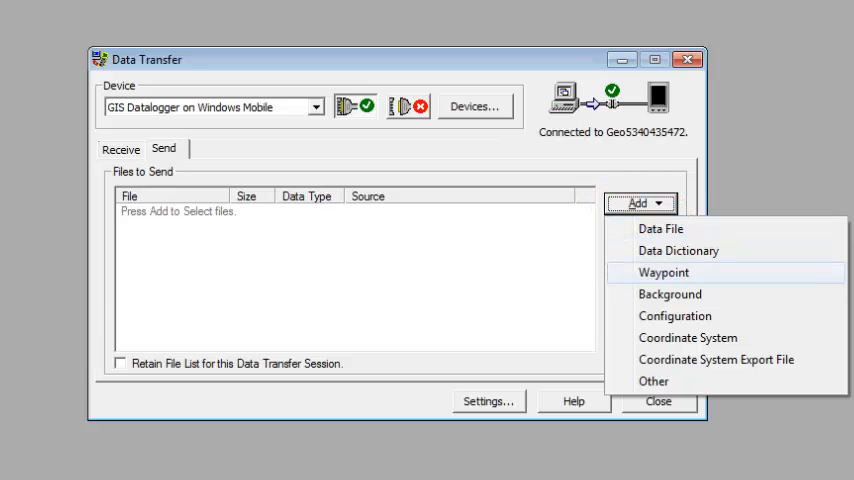
left_click(678, 250)
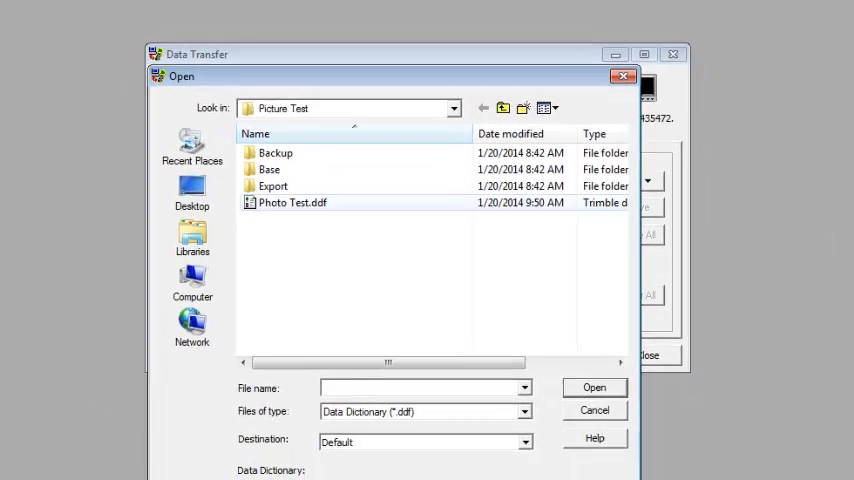
Step: Transfer Photo Test.ddf to the handheld, overwriting the existing copy, and disconnect the device
left_click(292, 202)
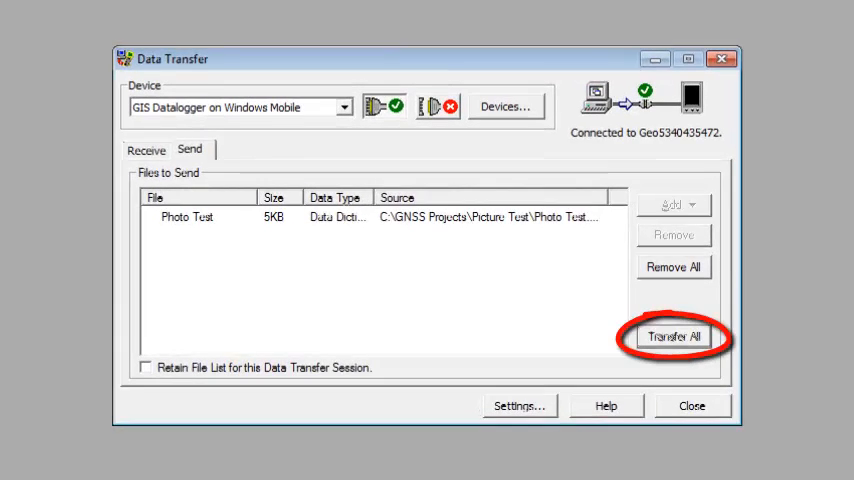
left_click(674, 335)
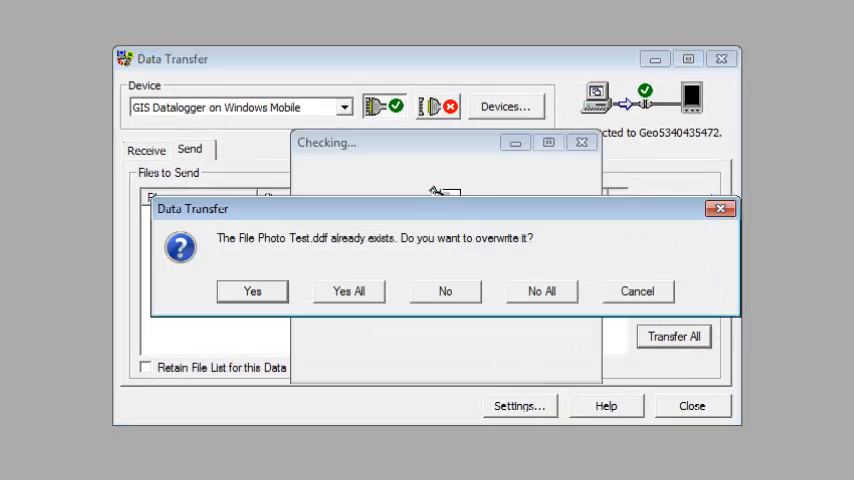
left_click(252, 291)
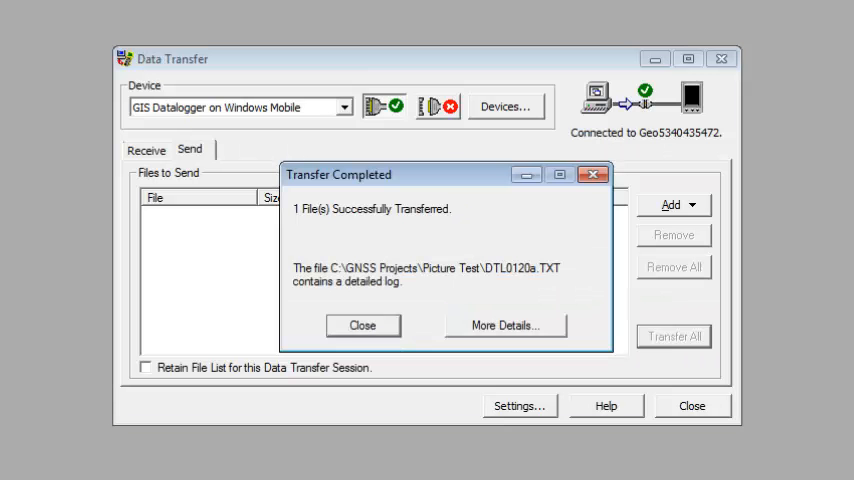
left_click(362, 325)
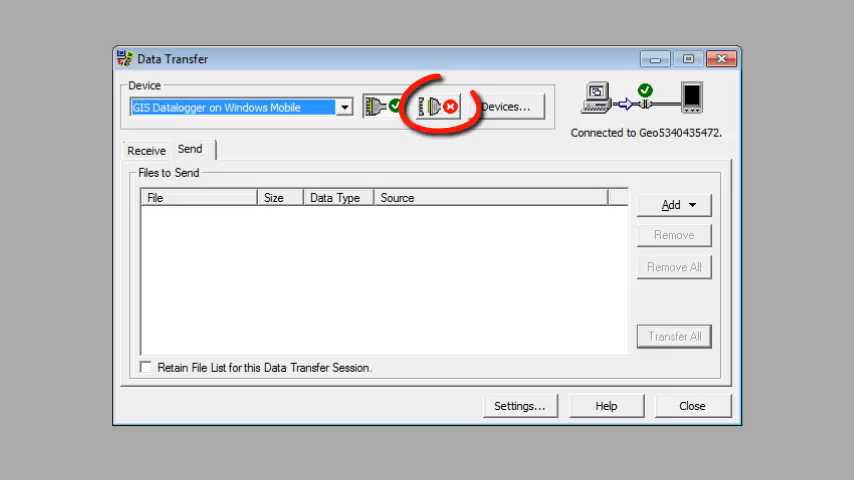
mouse_move(443, 106)
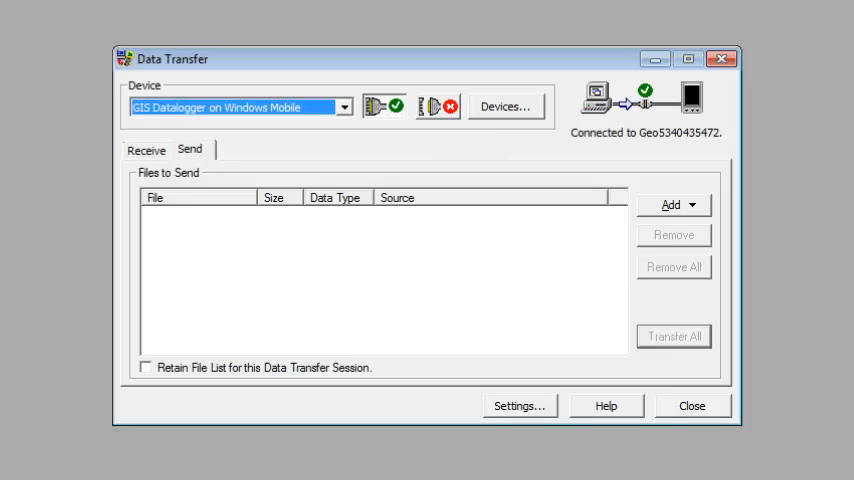
left_click(437, 106)
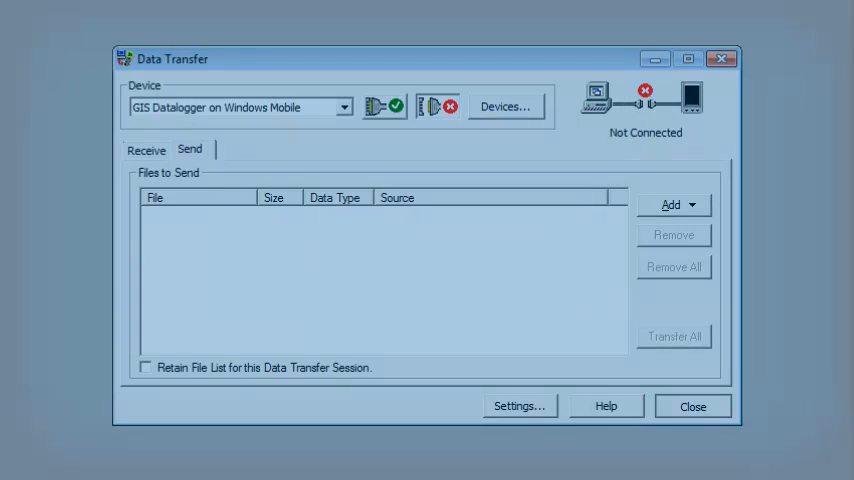
Step: In the Data section, create rover file EB012108A with the Photo Test dictionary
left_click(692, 406)
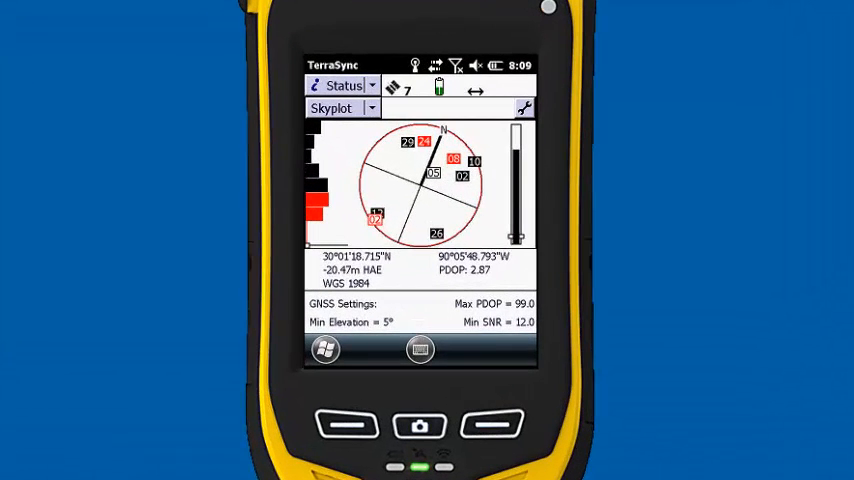
left_click(343, 85)
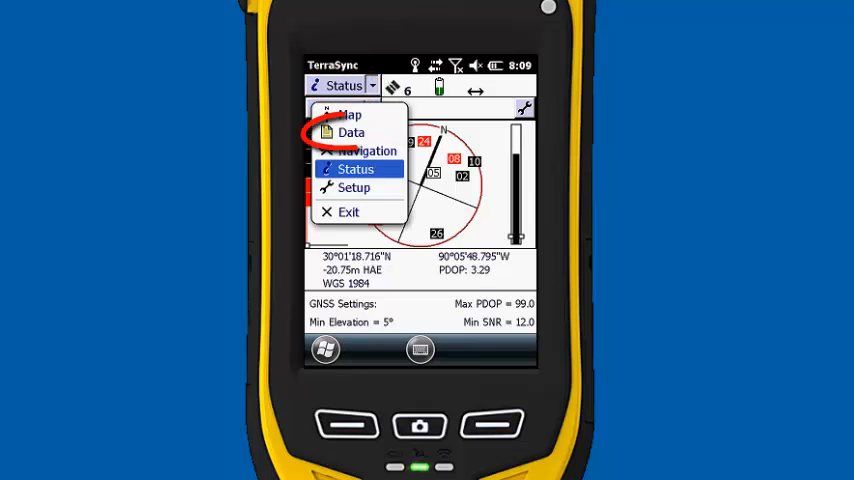
left_click(351, 131)
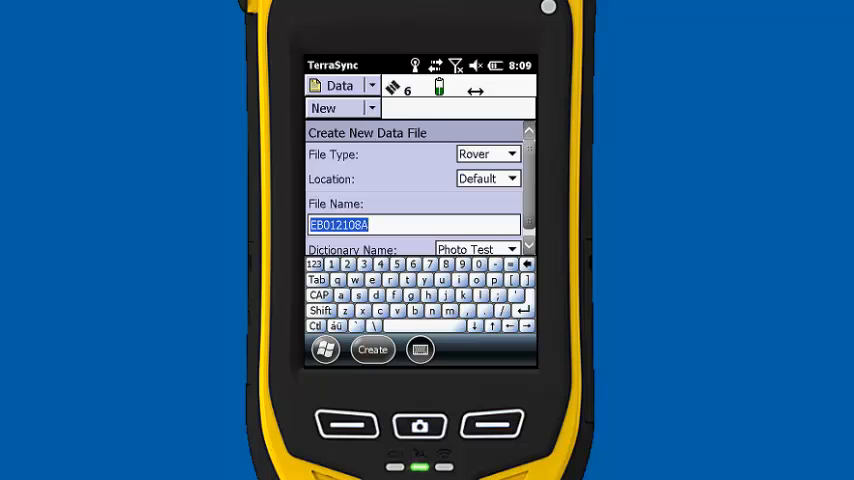
left_click(372, 349)
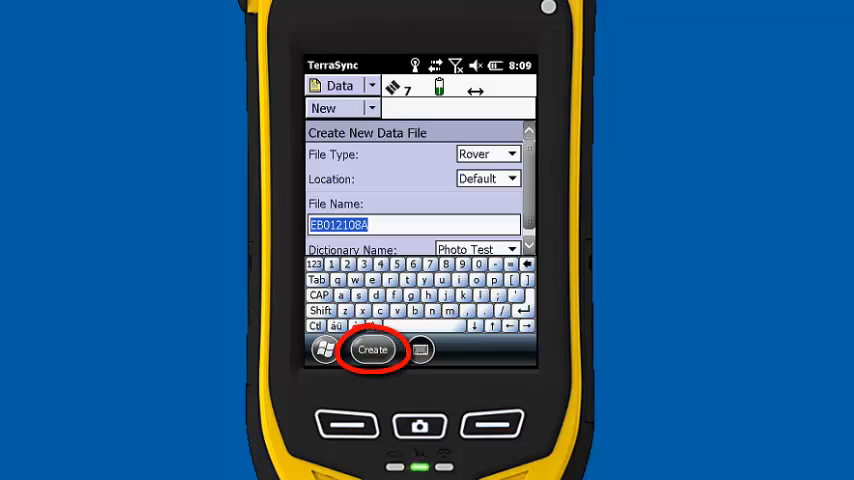
left_click(372, 349)
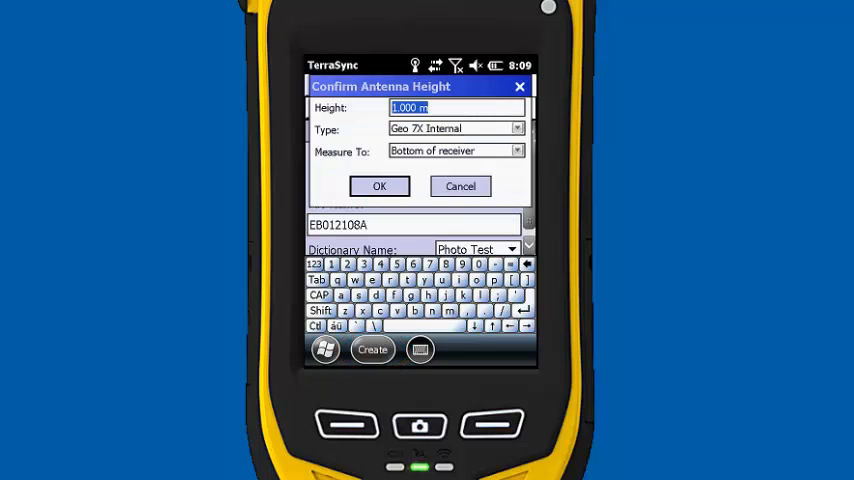
left_click(380, 186)
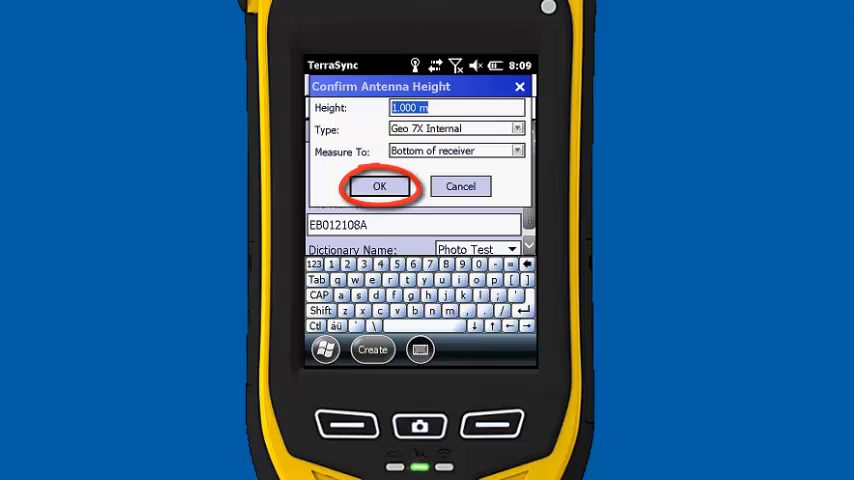
Step: Confirm antenna height and log a Meter feature with serial number 8675309
left_click(379, 186)
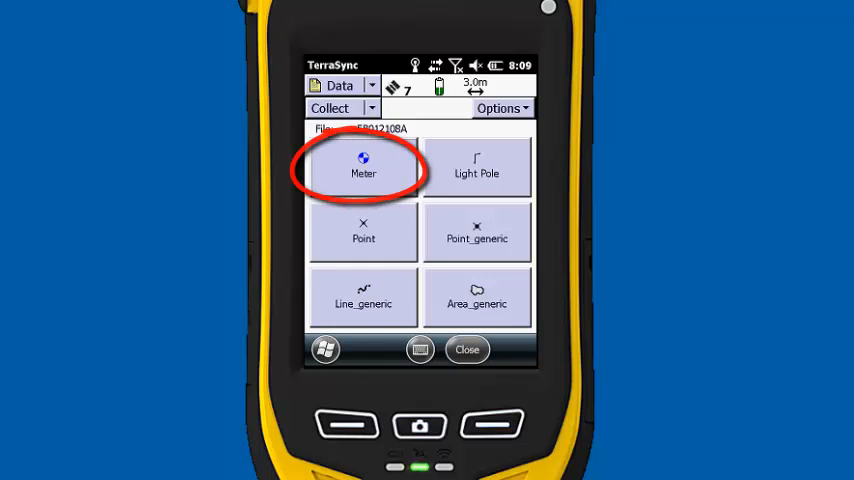
left_click(363, 165)
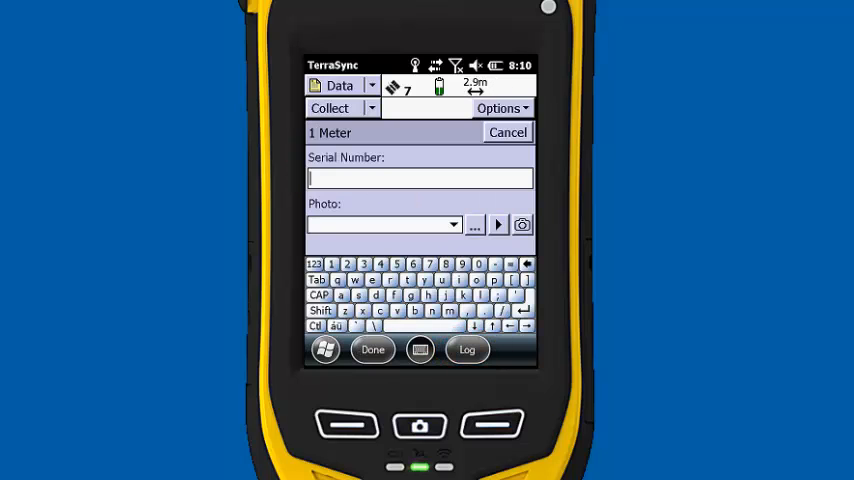
left_click(467, 349)
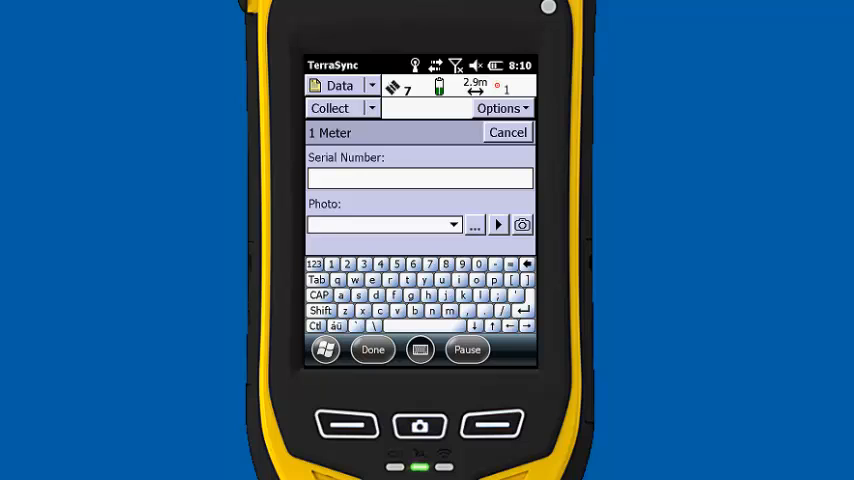
type("867")
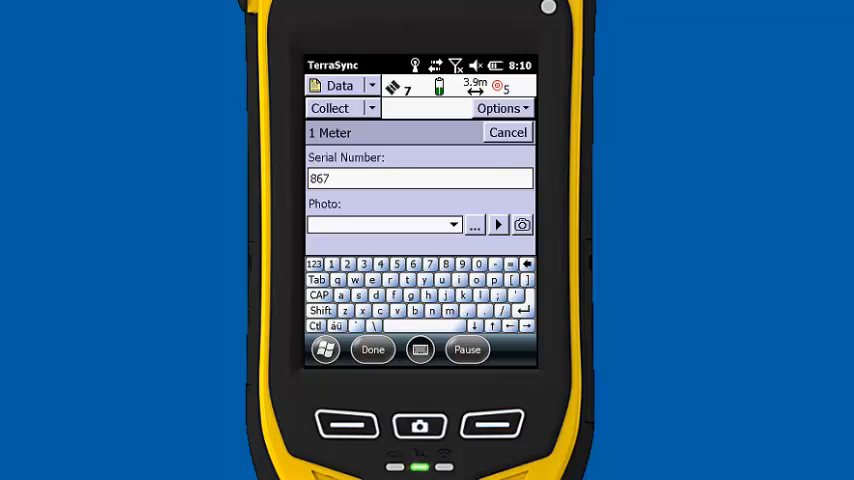
type("5309")
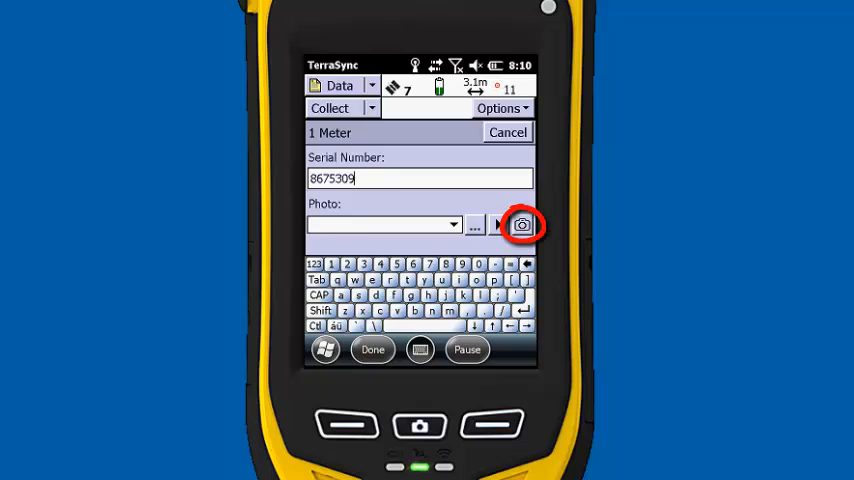
Step: Capture and accept a photo for the Meter, pausing logging while shooting
left_click(522, 224)
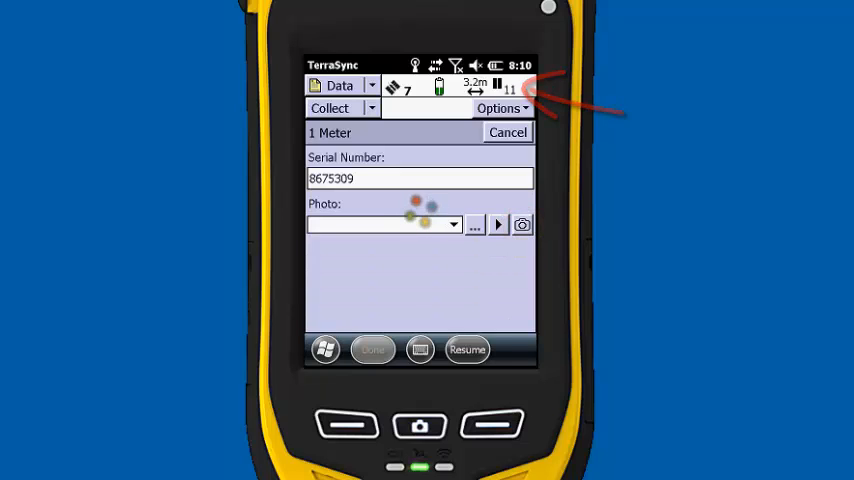
left_click(522, 224)
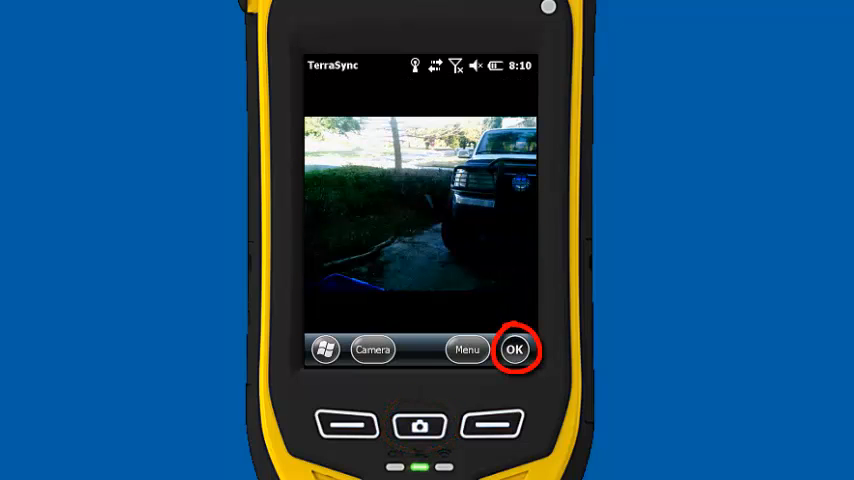
left_click(514, 349)
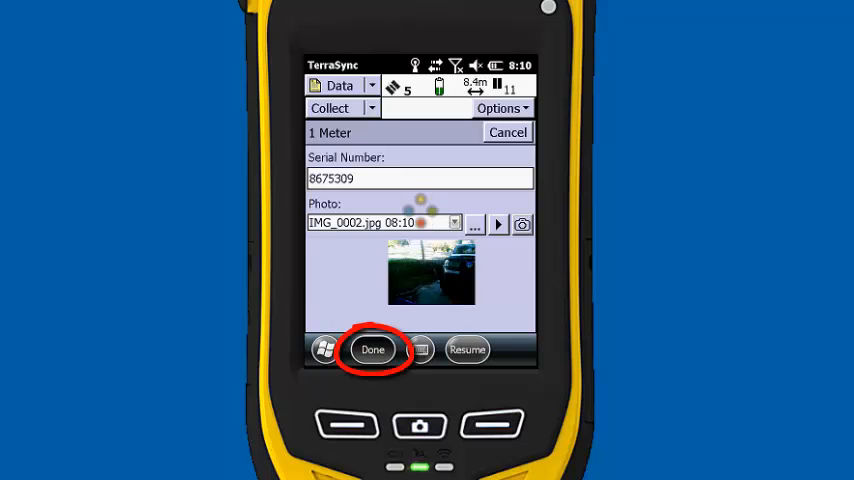
Step: Save the Meter, then log a Light Pole with ID LMAO10 and an accepted photo
left_click(372, 349)
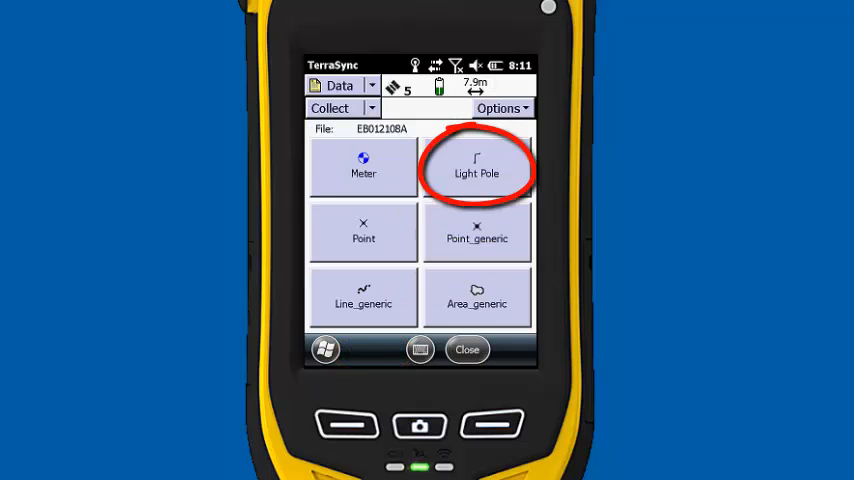
left_click(476, 167)
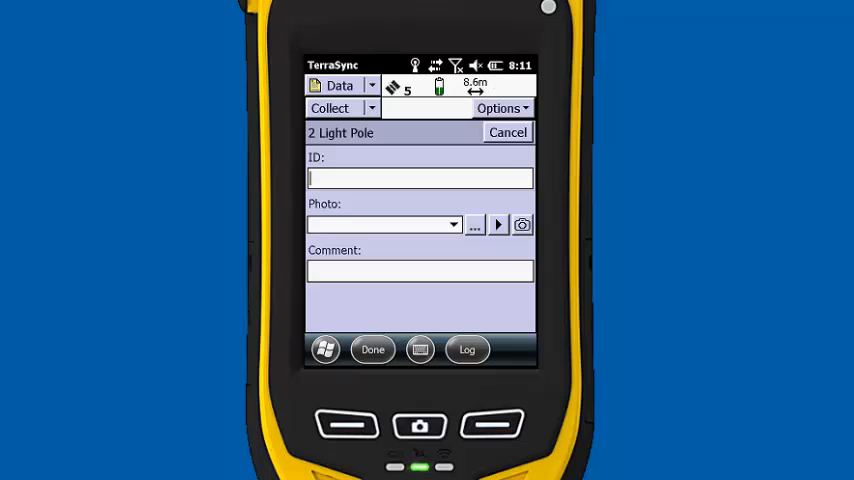
type("LMAO10")
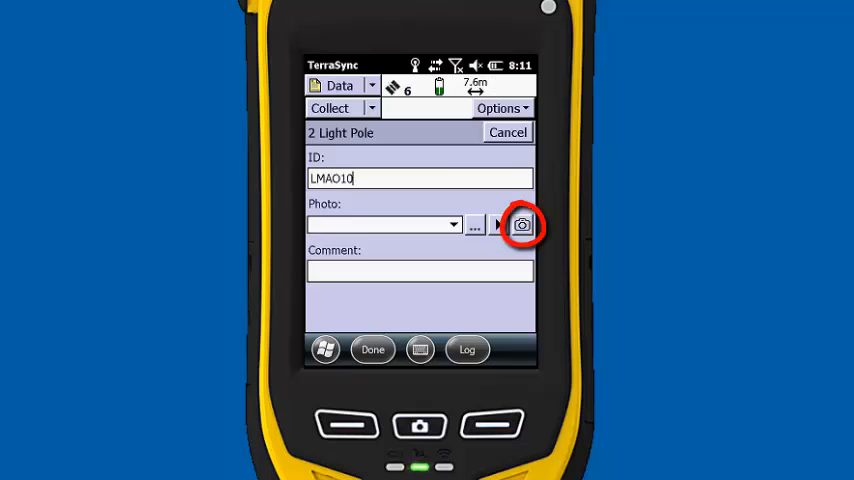
left_click(522, 224)
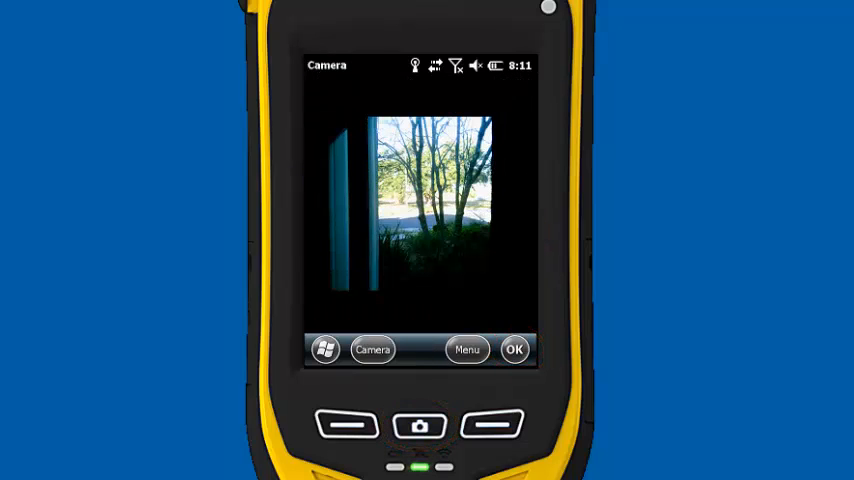
left_click(514, 349)
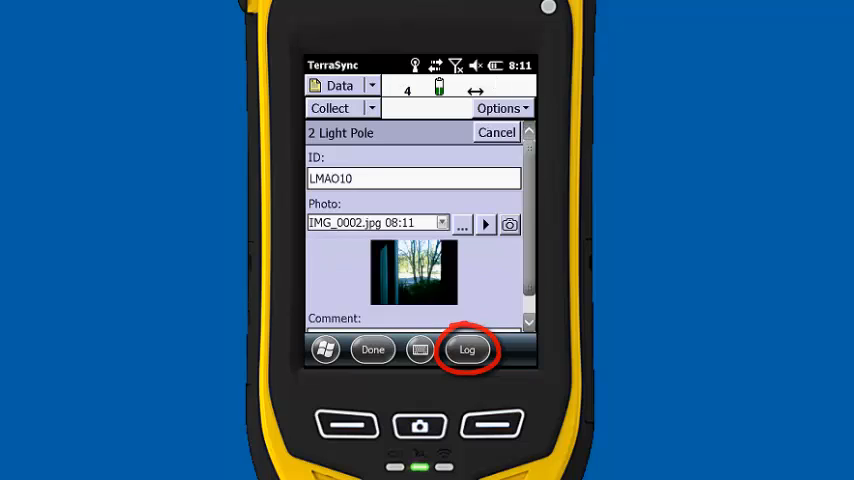
left_click(467, 349)
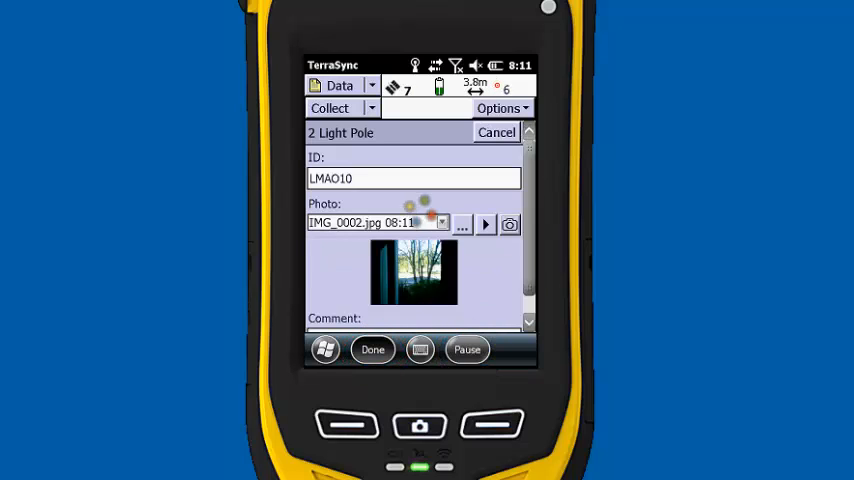
Step: Store the Light Pole and begin a Point feature of type tree with comment #talltree
left_click(372, 349)
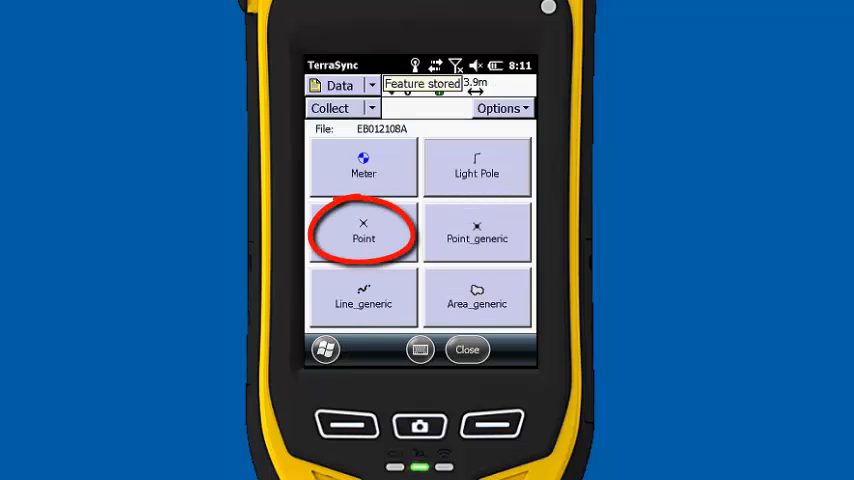
left_click(363, 232)
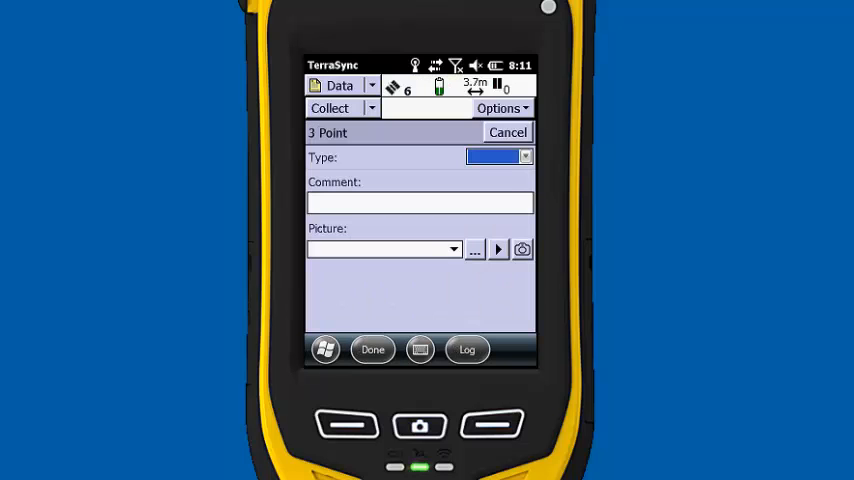
left_click(467, 349)
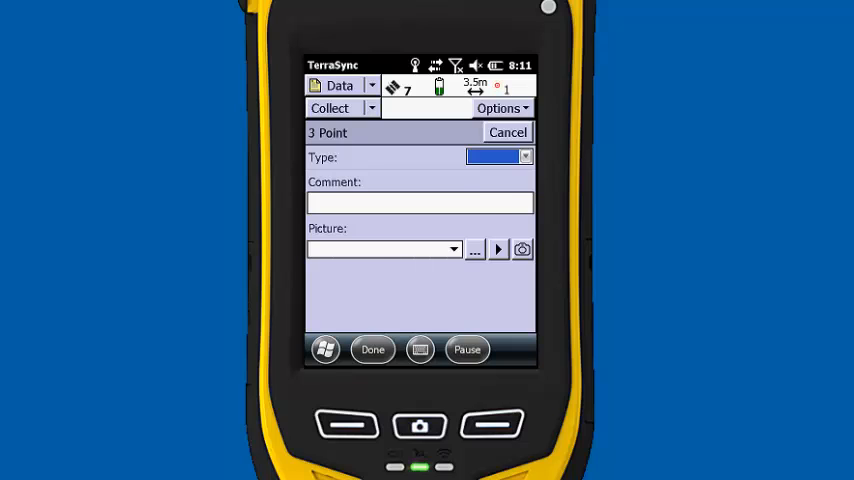
left_click(497, 157)
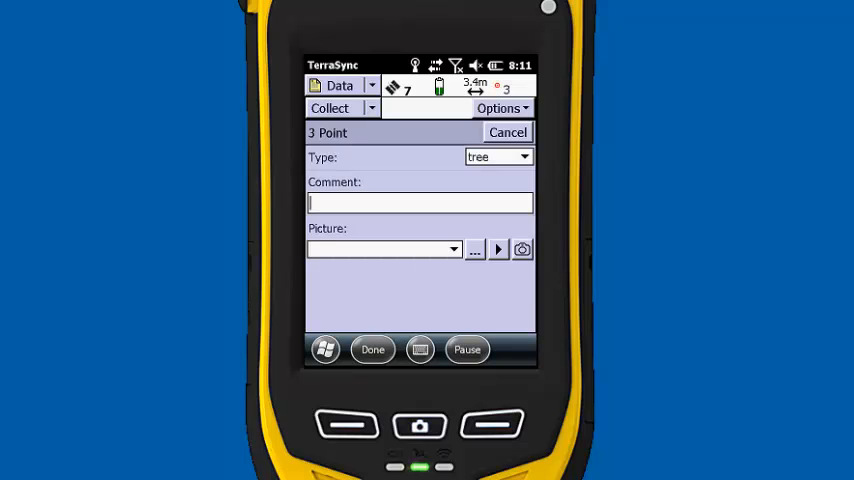
type("#talltre")
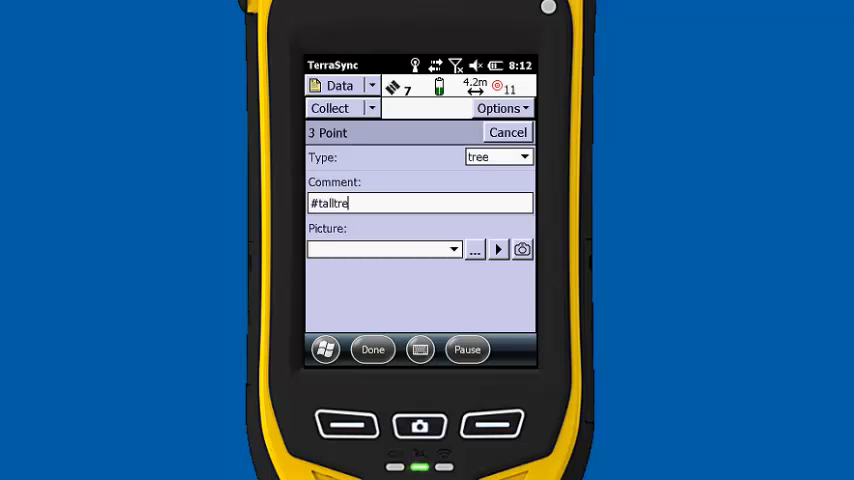
Step: Photograph the tree, attach the photo to the Point and save the feature
left_click(522, 249)
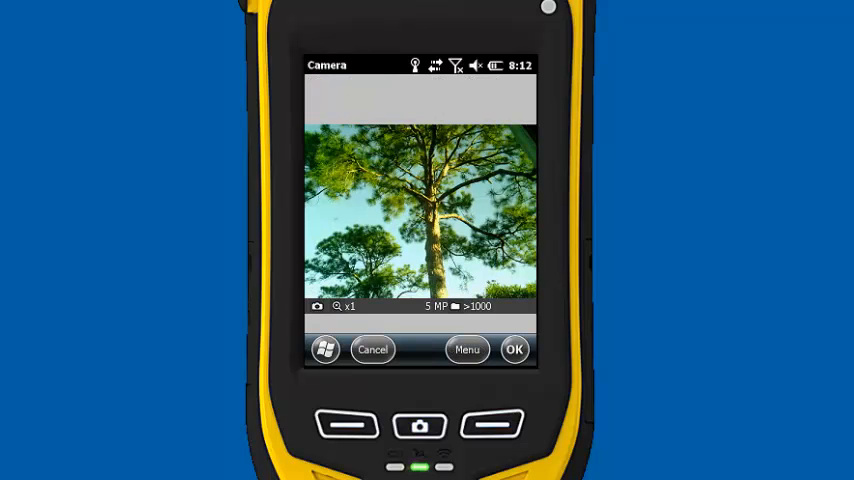
left_click(514, 349)
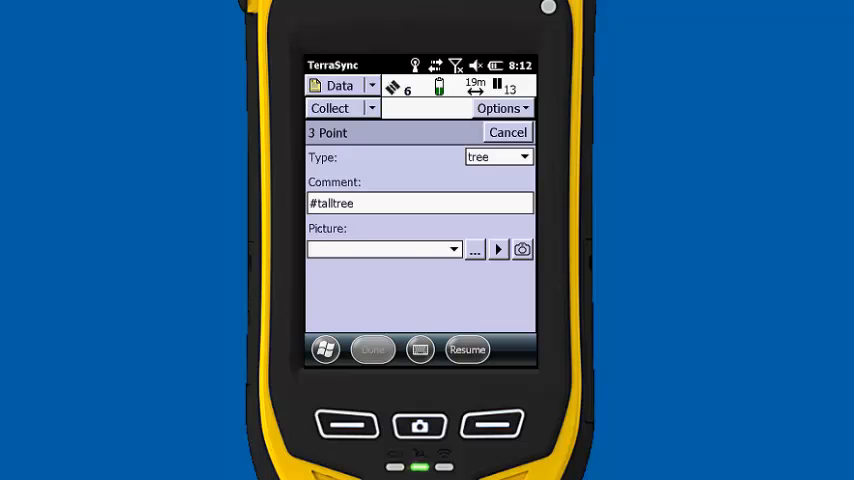
left_click(522, 249)
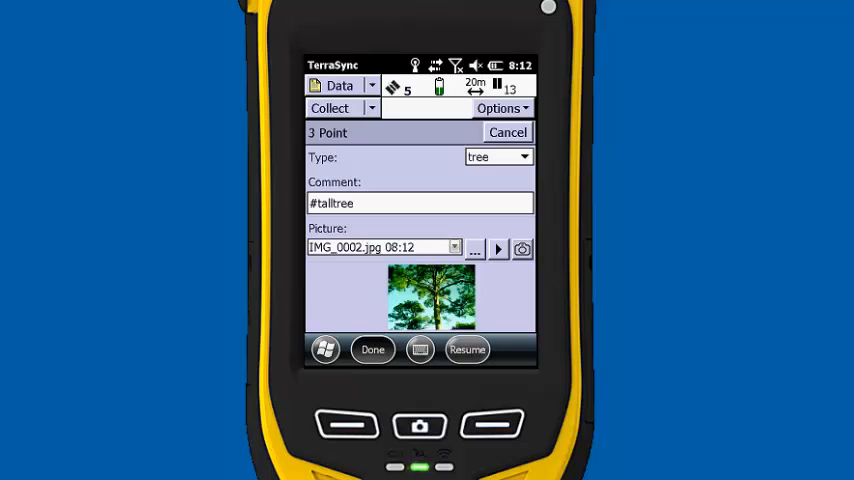
left_click(372, 349)
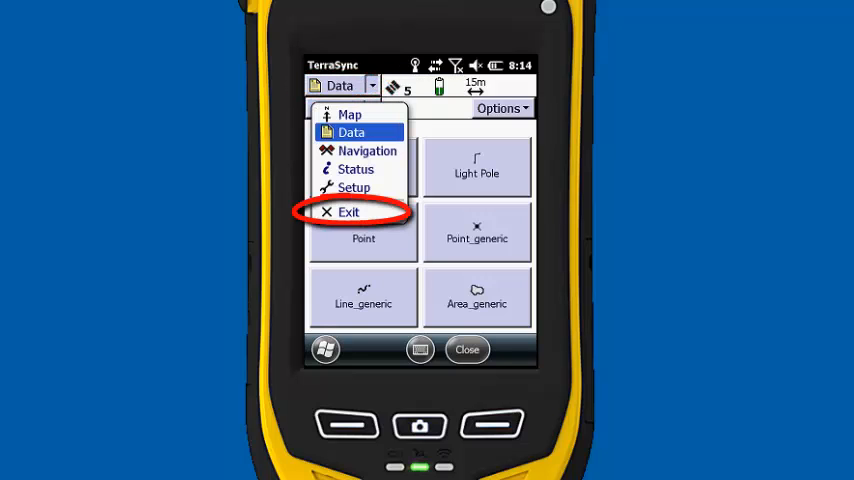
Step: Exit TerraSync, confirming that the data file is closed
left_click(348, 211)
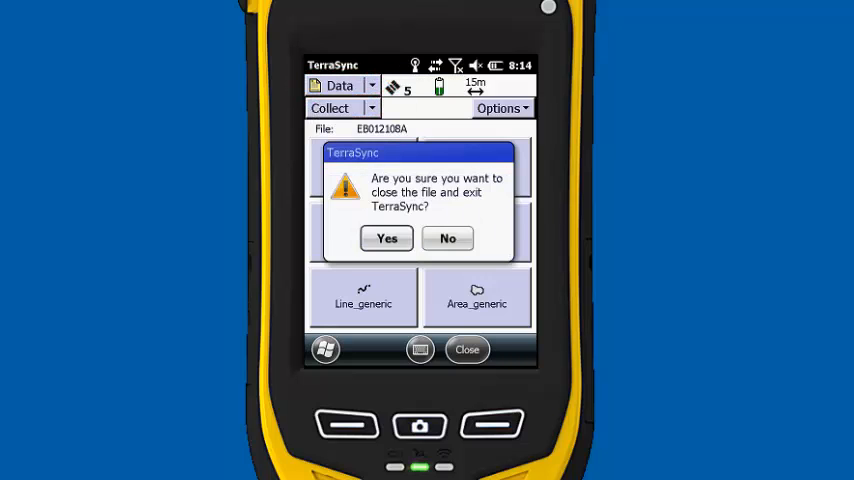
left_click(447, 238)
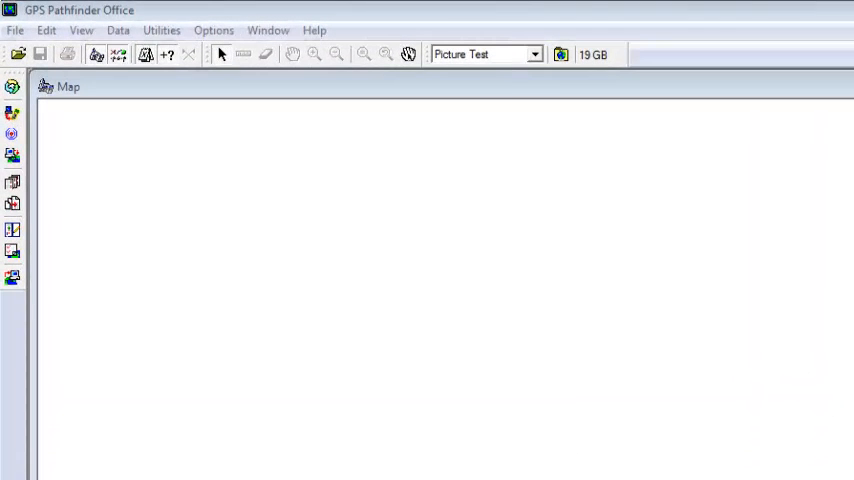
Step: In Data Transfer, queue data file EB012108A to receive from the handheld
left_click(161, 29)
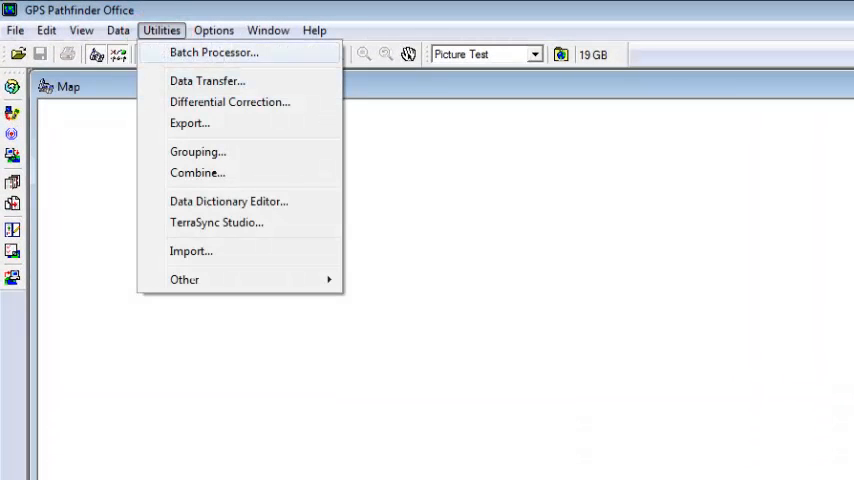
left_click(207, 80)
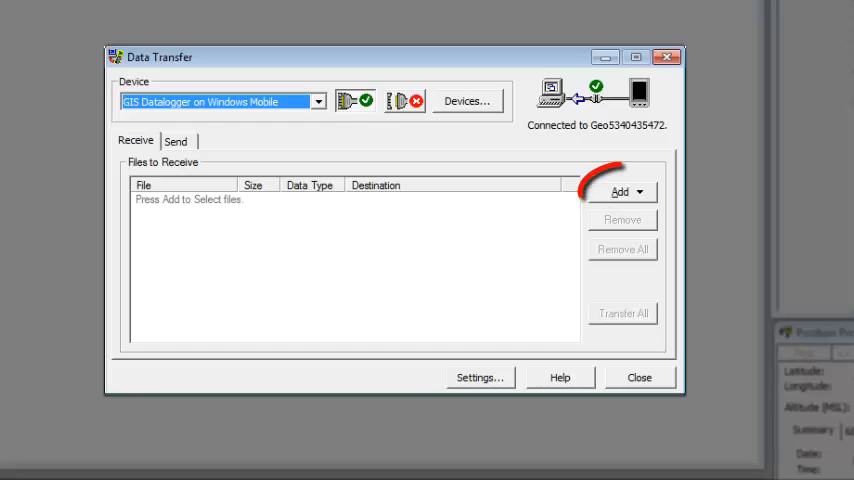
left_click(625, 191)
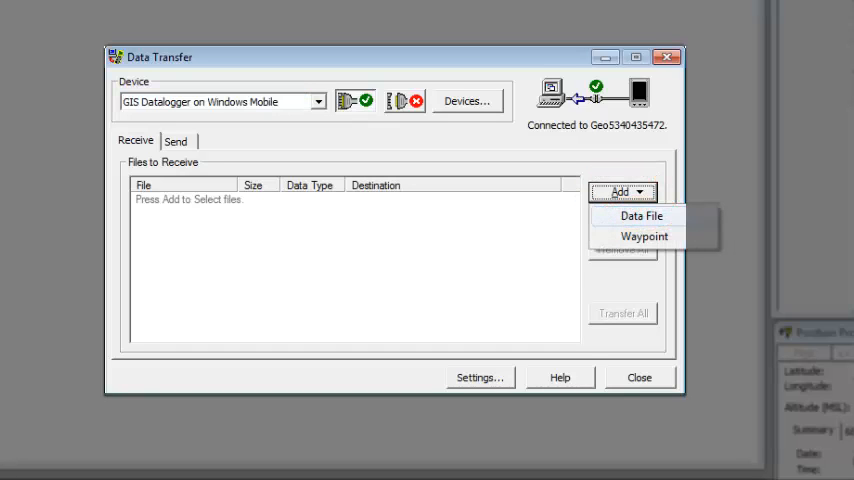
left_click(641, 215)
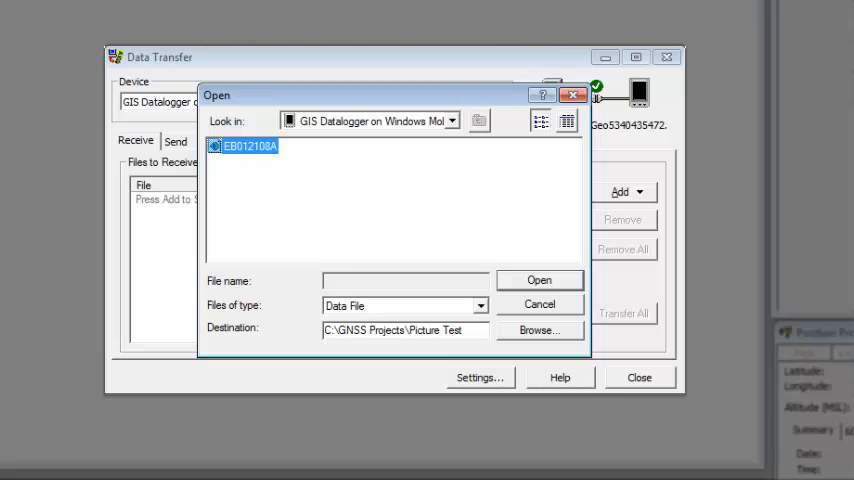
left_click(539, 280)
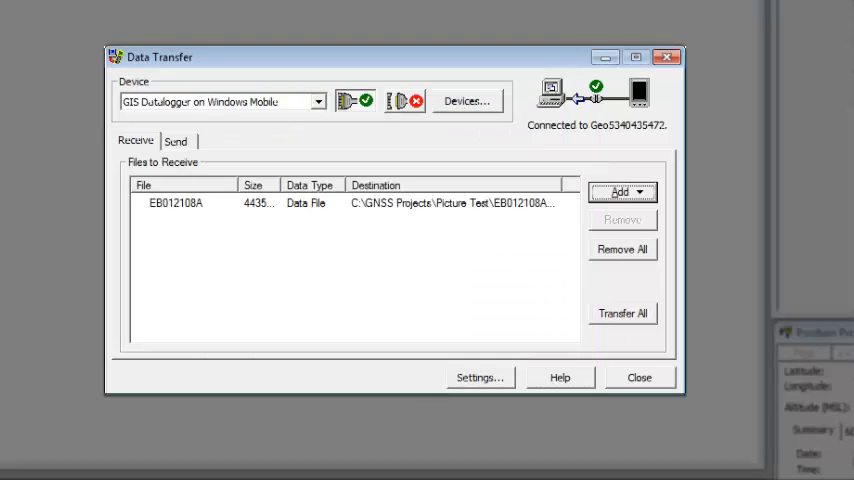
Step: Transfer EB012108A into the Picture Test project and disconnect the device
left_click(622, 313)
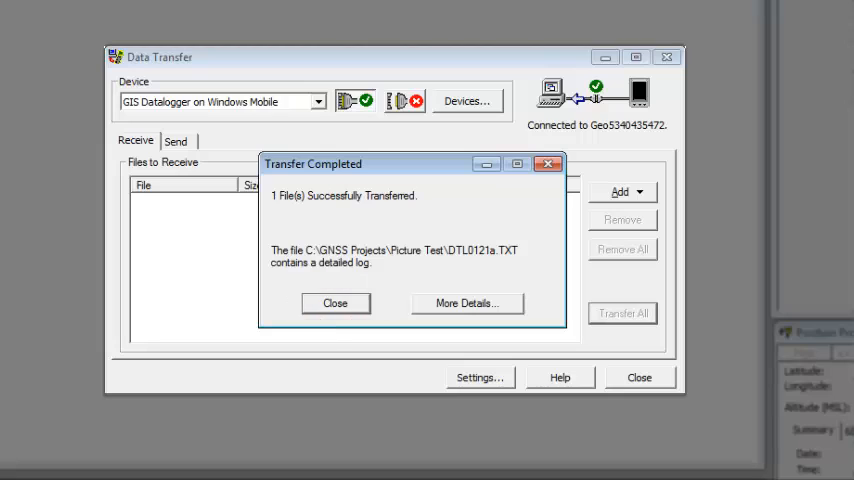
left_click(335, 303)
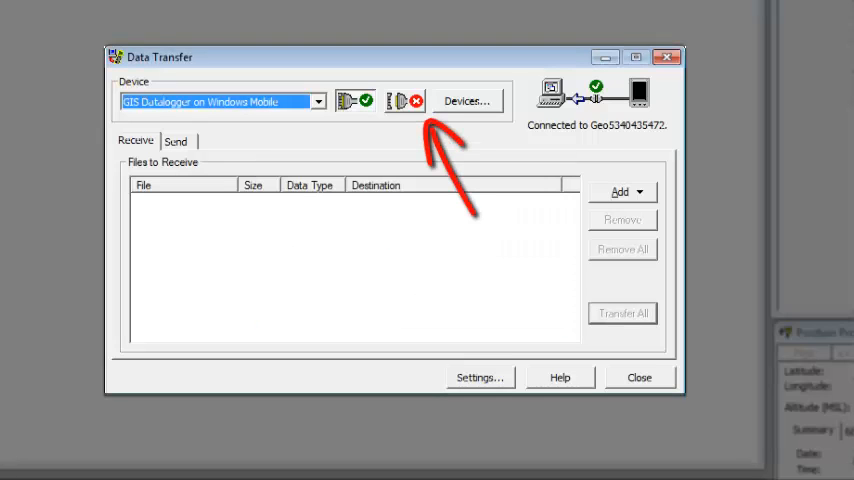
left_click(404, 100)
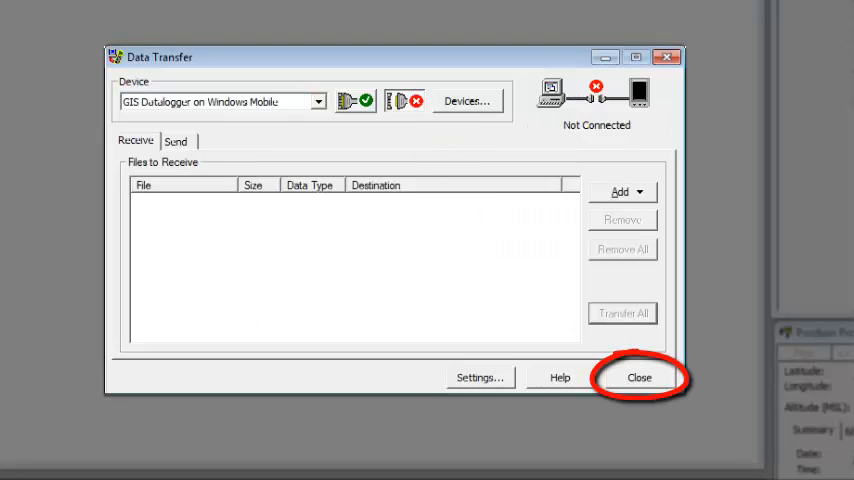
Step: Close Data Transfer and open EB012108A.SSF from the Picture Test folder
left_click(639, 377)
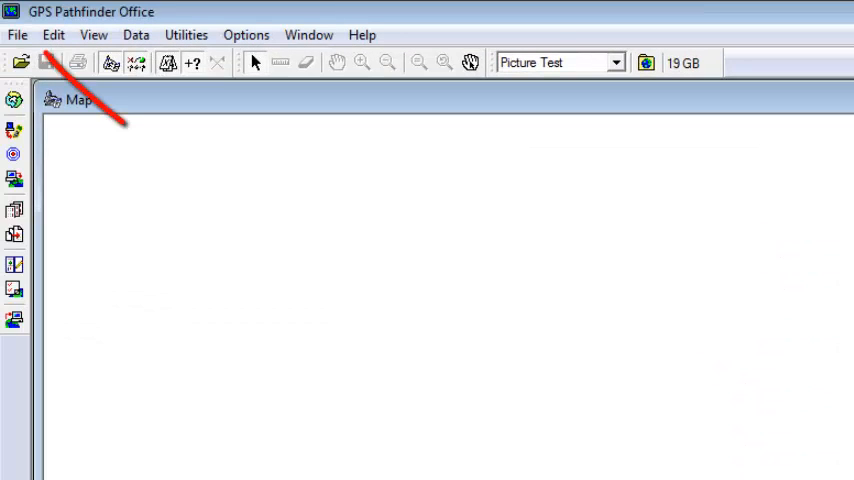
left_click(22, 62)
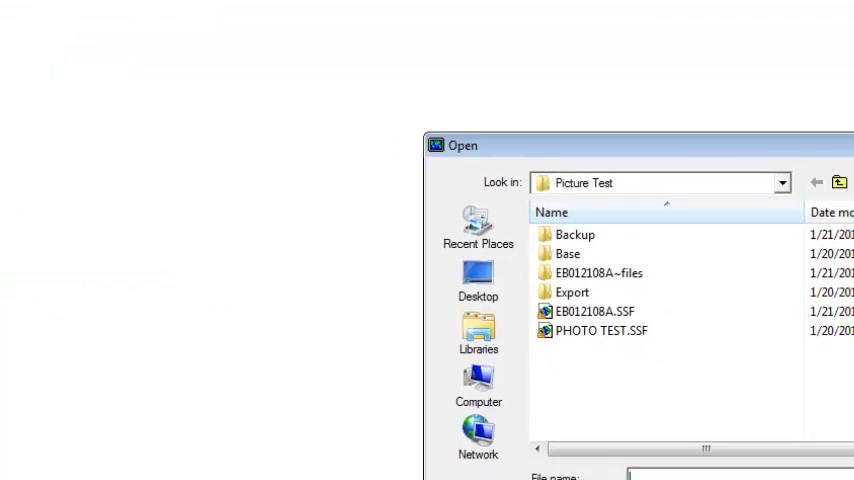
left_click(340, 170)
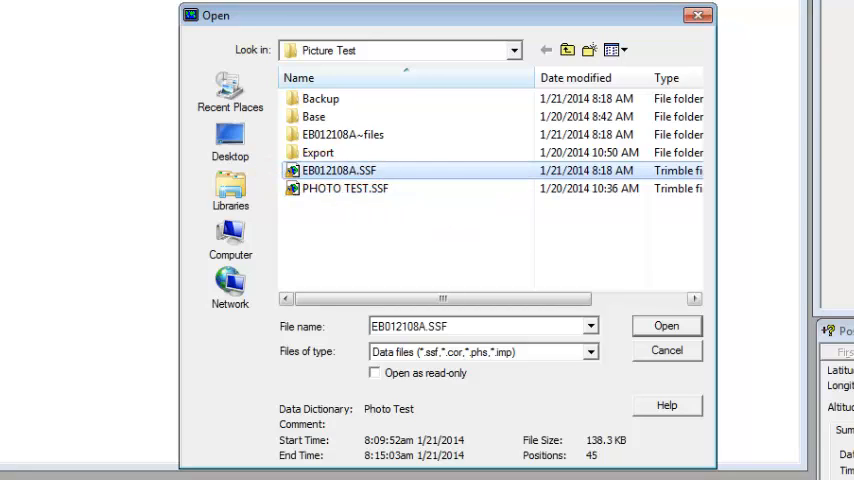
left_click(666, 325)
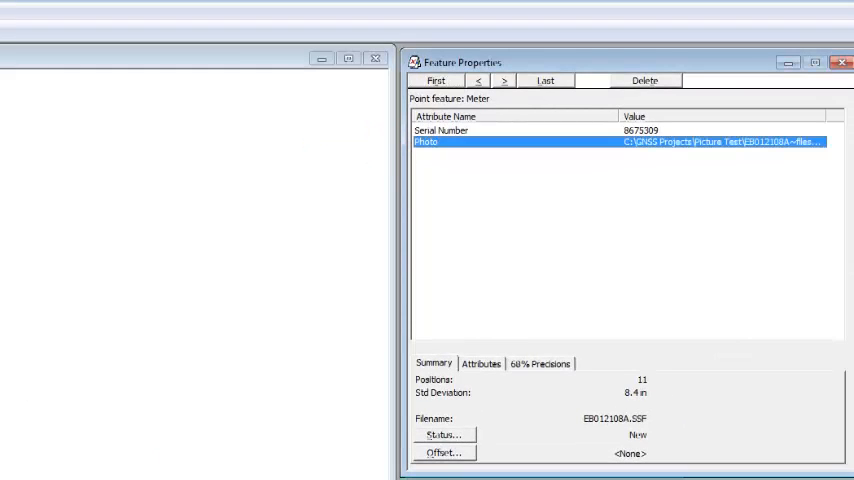
Step: View the Light Pole's attributes: ID LMAO10 with a photo path ending in LMAO10_A.jpg
left_click(481, 363)
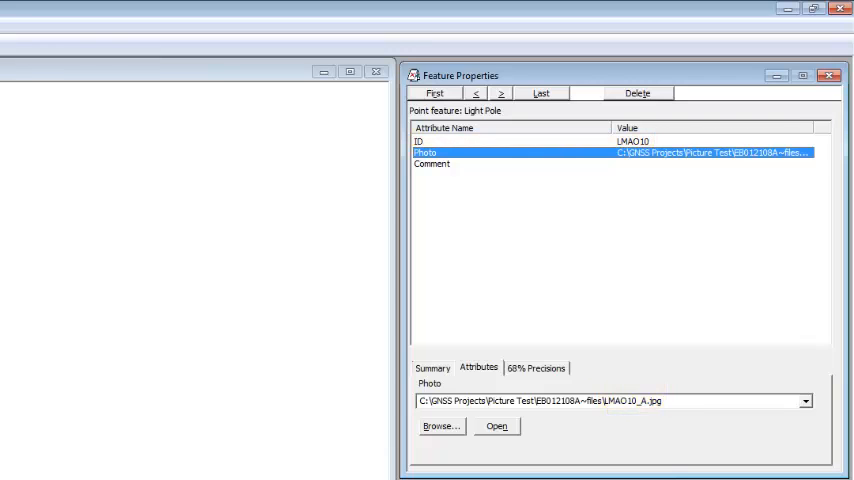
left_click(500, 93)
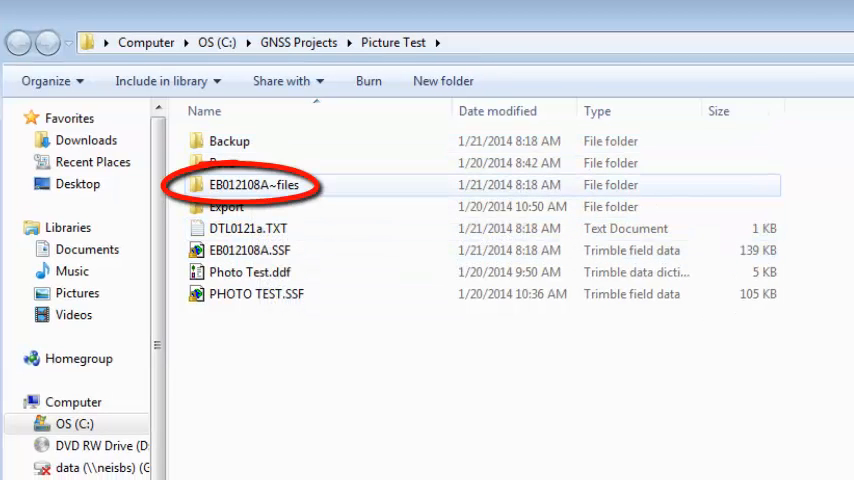
mouse_move(254, 184)
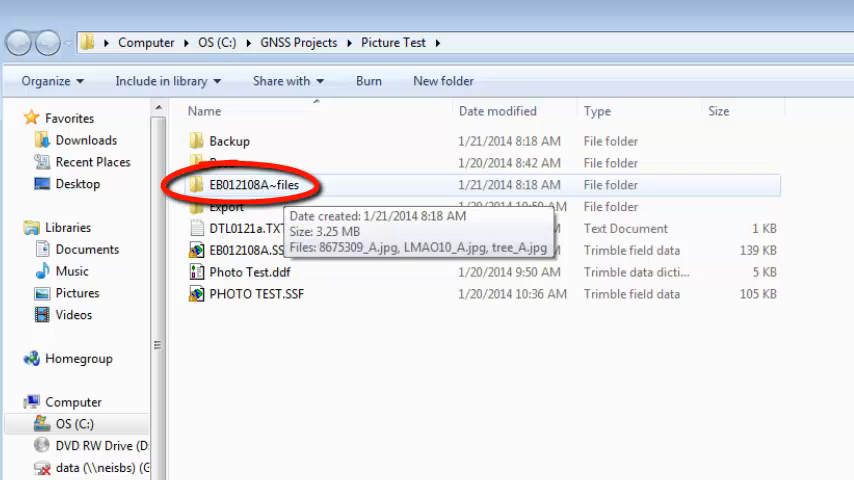
Step: Open EB012108A~files to see 8675309_A.jpg, LMAO10_A.jpg and tree_A.jpg
double_click(256, 184)
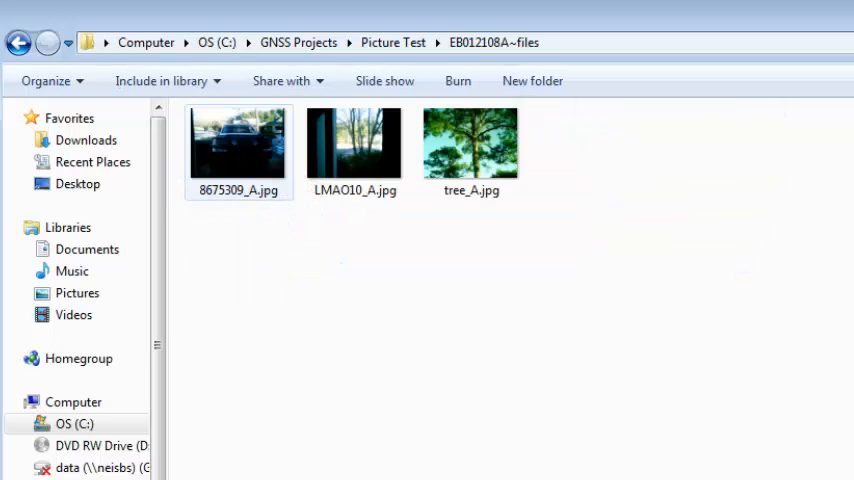